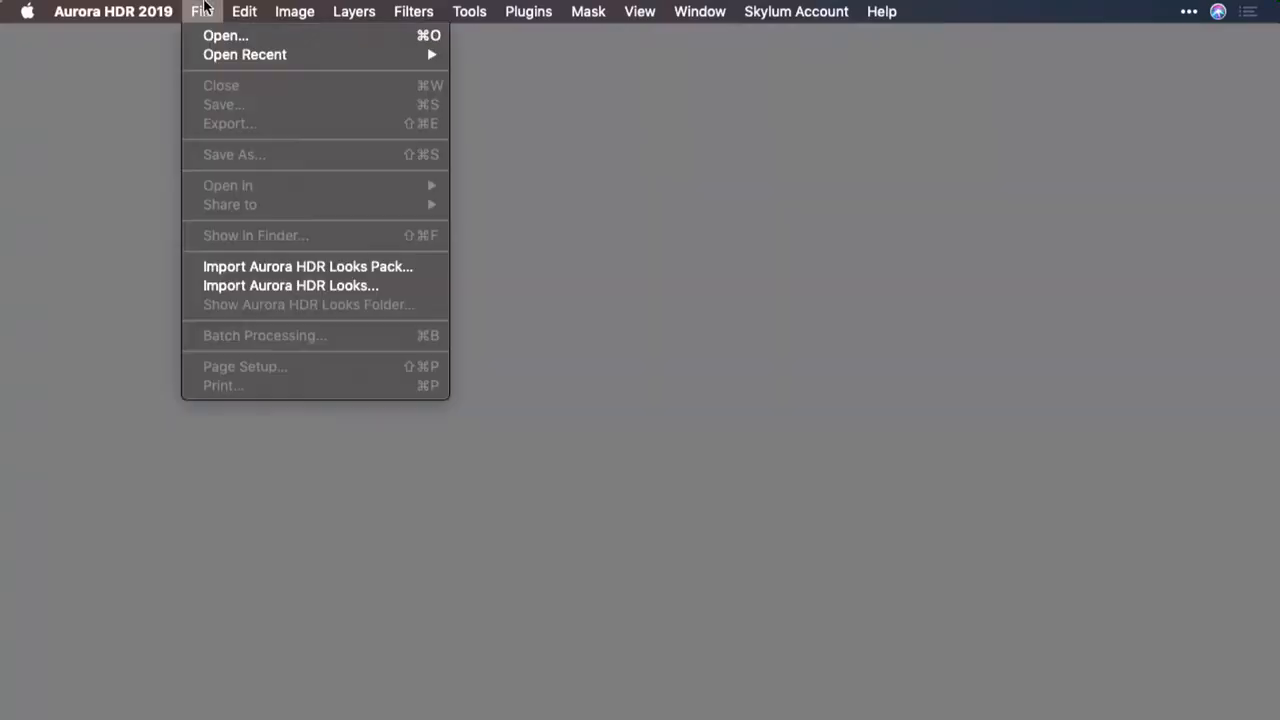
{"action": "mouse_move", "coordinate": [248, 244]}
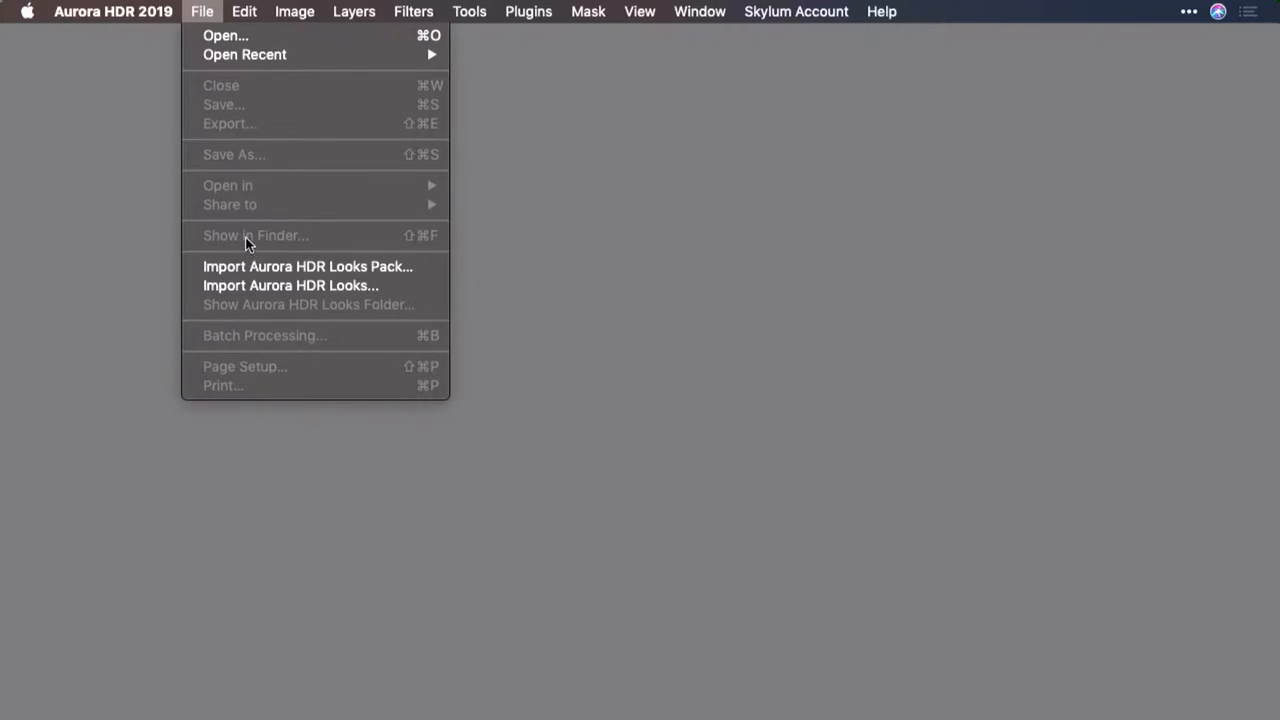
{"action": "mouse_move", "coordinate": [255, 198]}
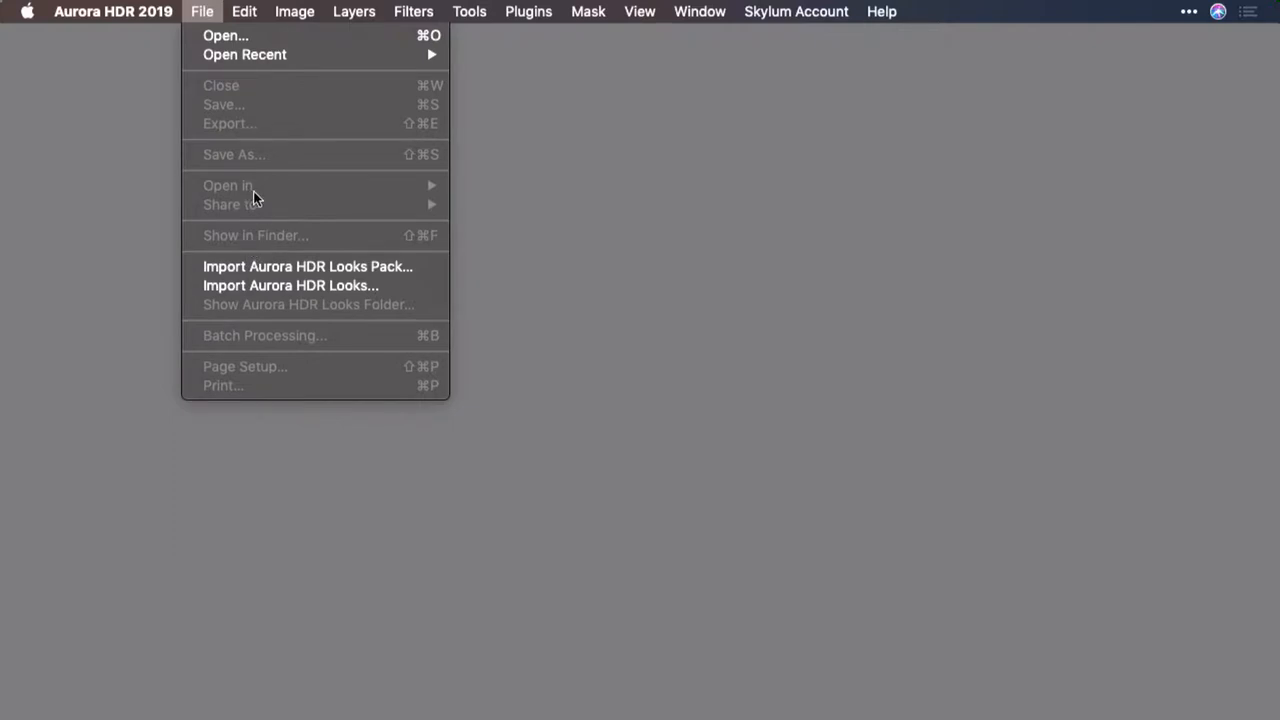
Close the File menu and relaunch Aurora HDR 2019 from Apple menu Recent Items
{"action": "left_click", "coordinate": [113, 14]}
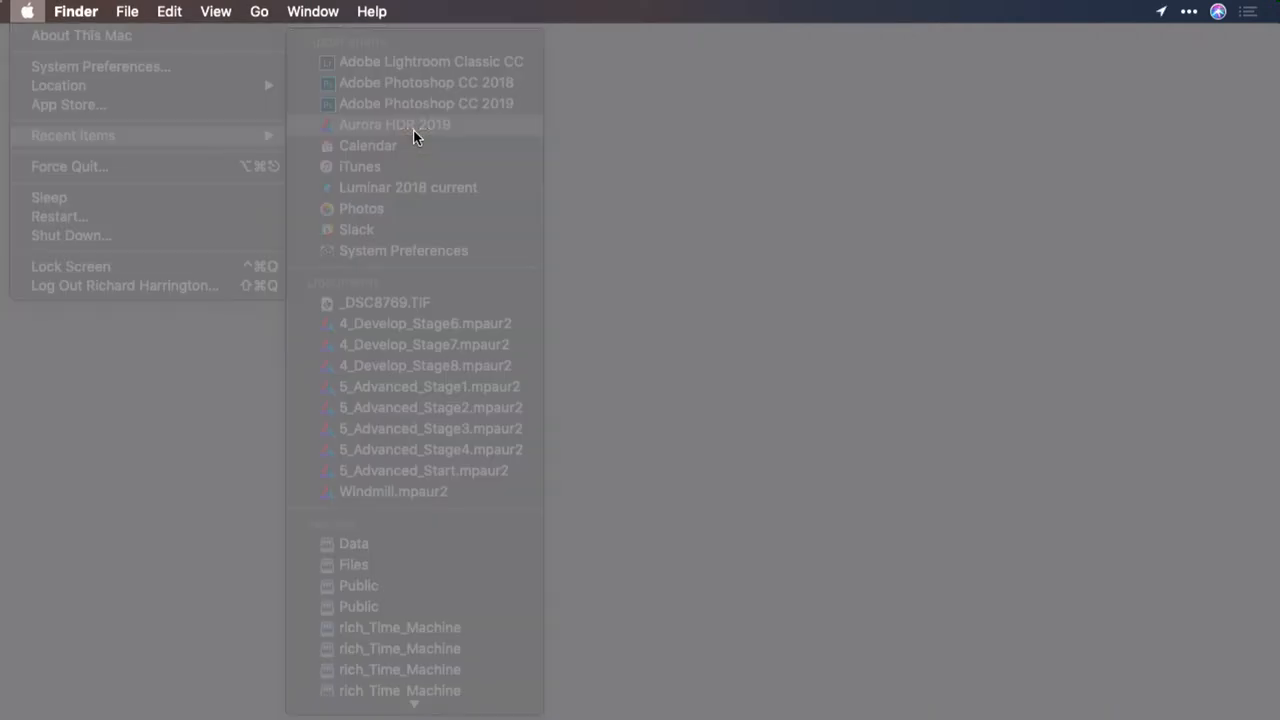
{"action": "left_click", "coordinate": [394, 124]}
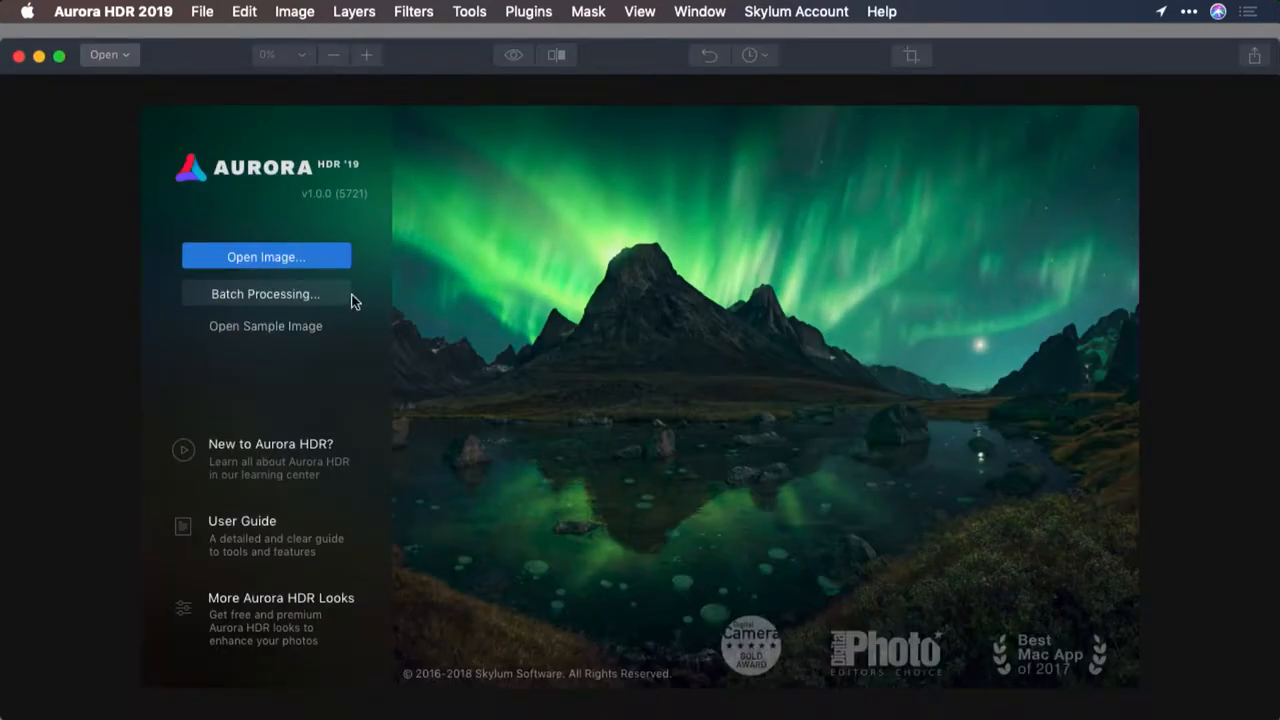
Start Batch Processing and browse into the Batch Processing folder under 6_0 Saving and Exporting Files
{"action": "left_click", "coordinate": [266, 294]}
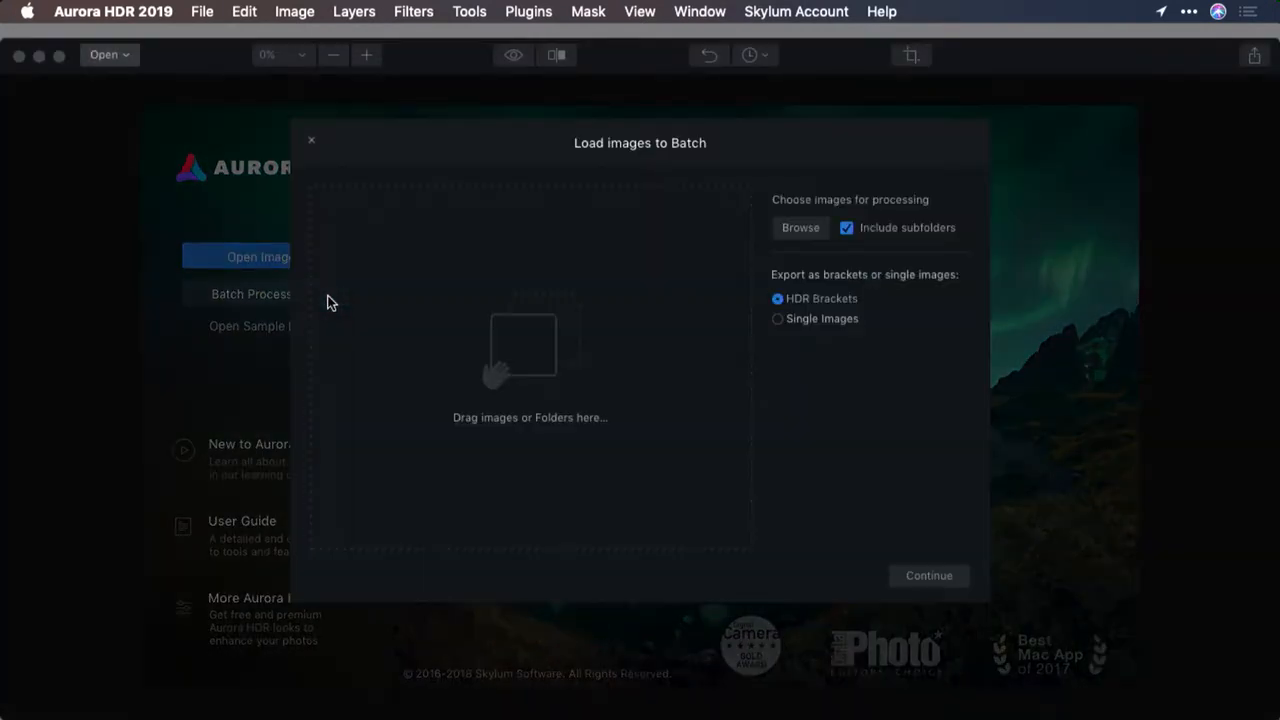
{"action": "mouse_move", "coordinate": [797, 233]}
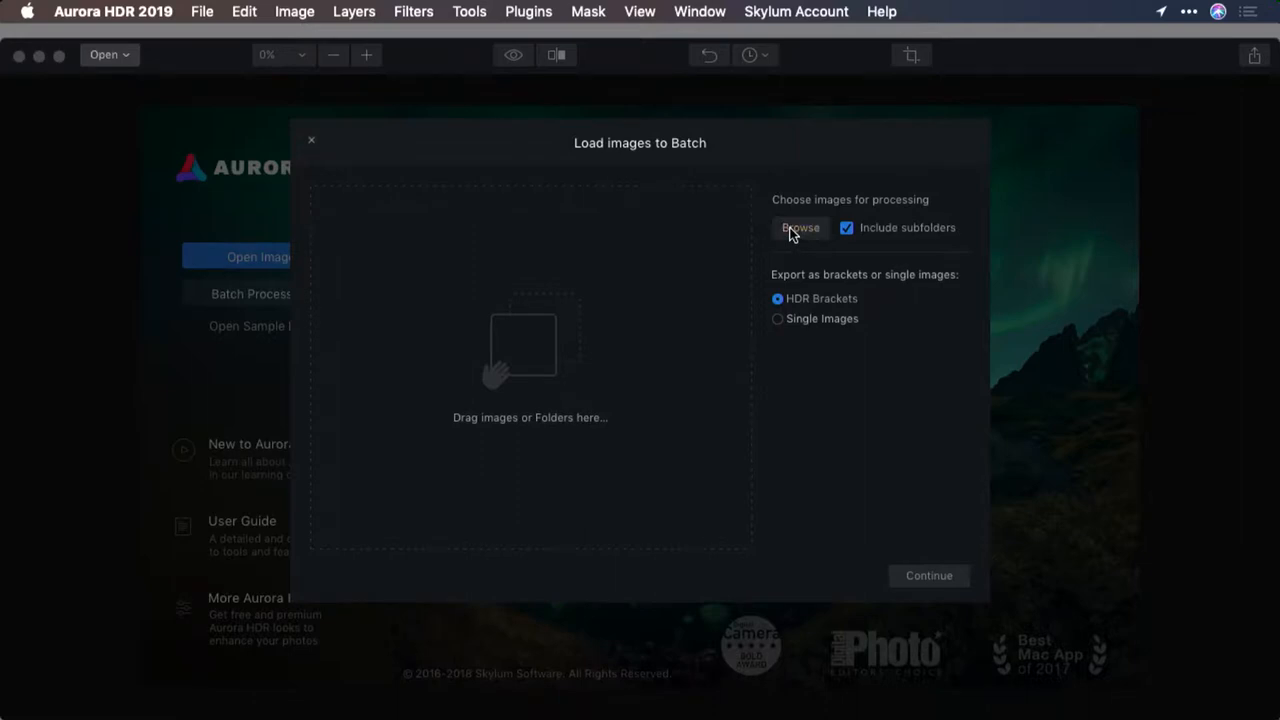
{"action": "left_click", "coordinate": [800, 227]}
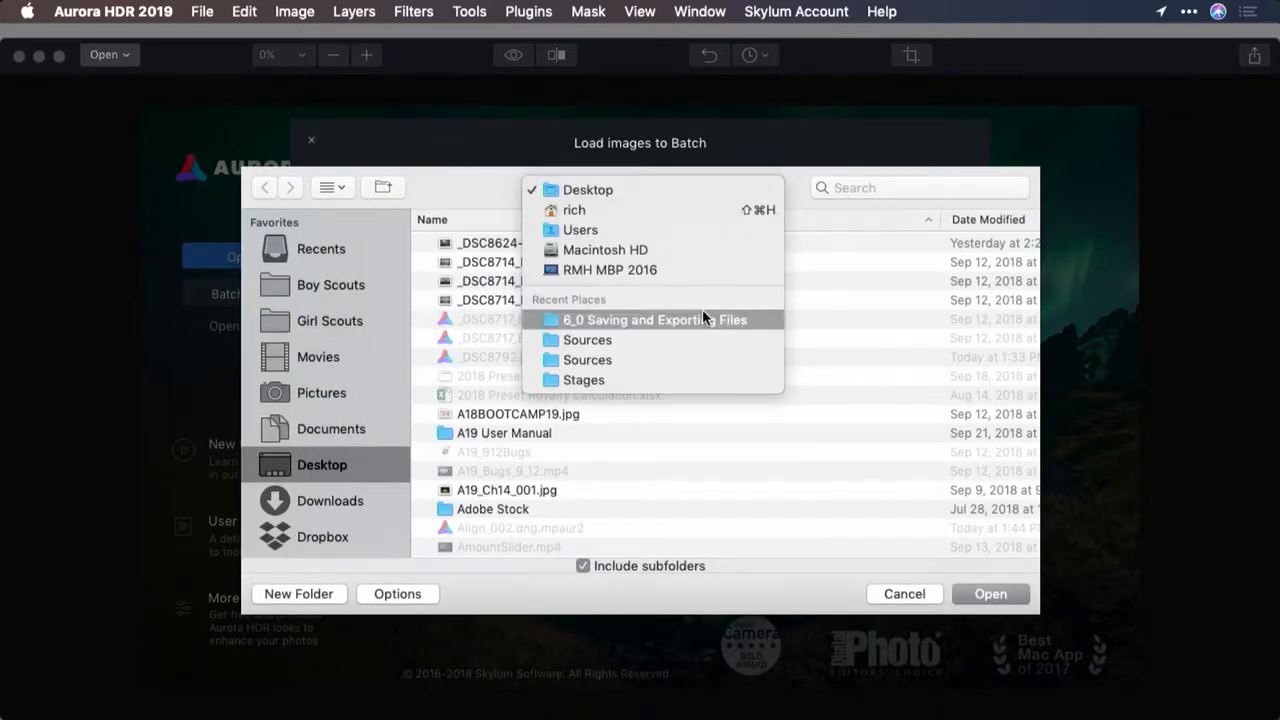
{"action": "left_click", "coordinate": [654, 319]}
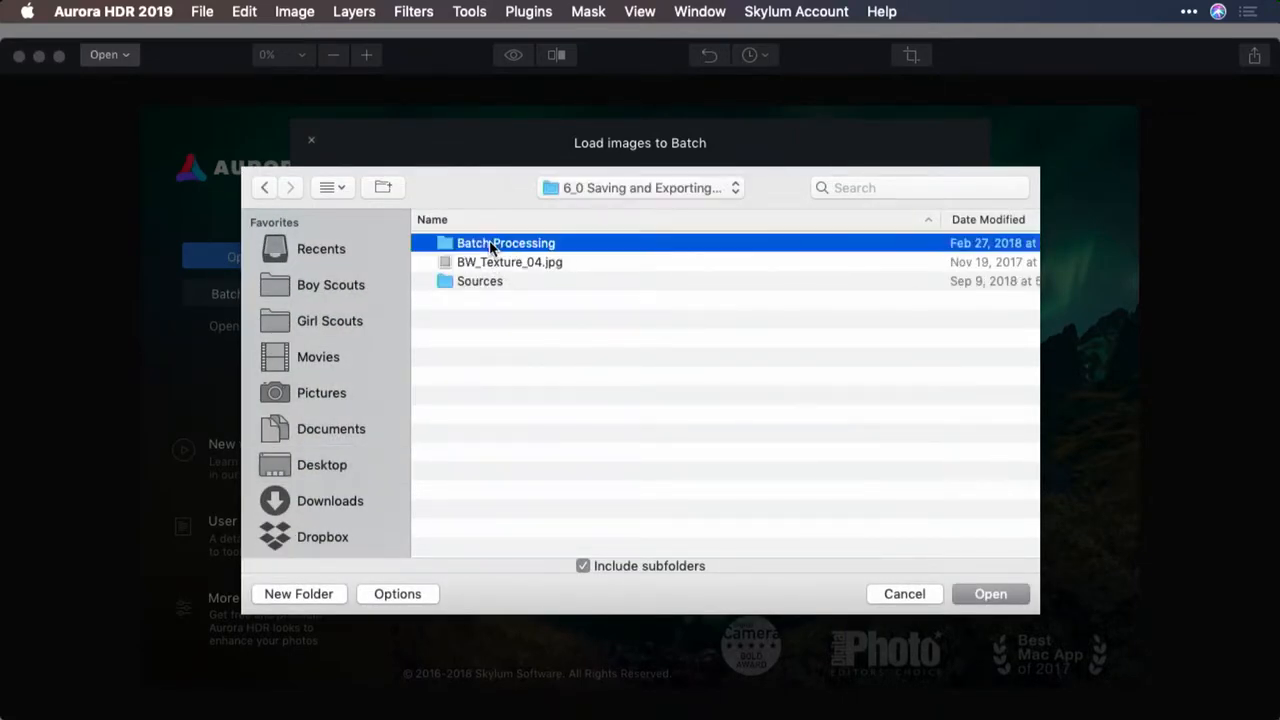
{"action": "double_click", "coordinate": [506, 242]}
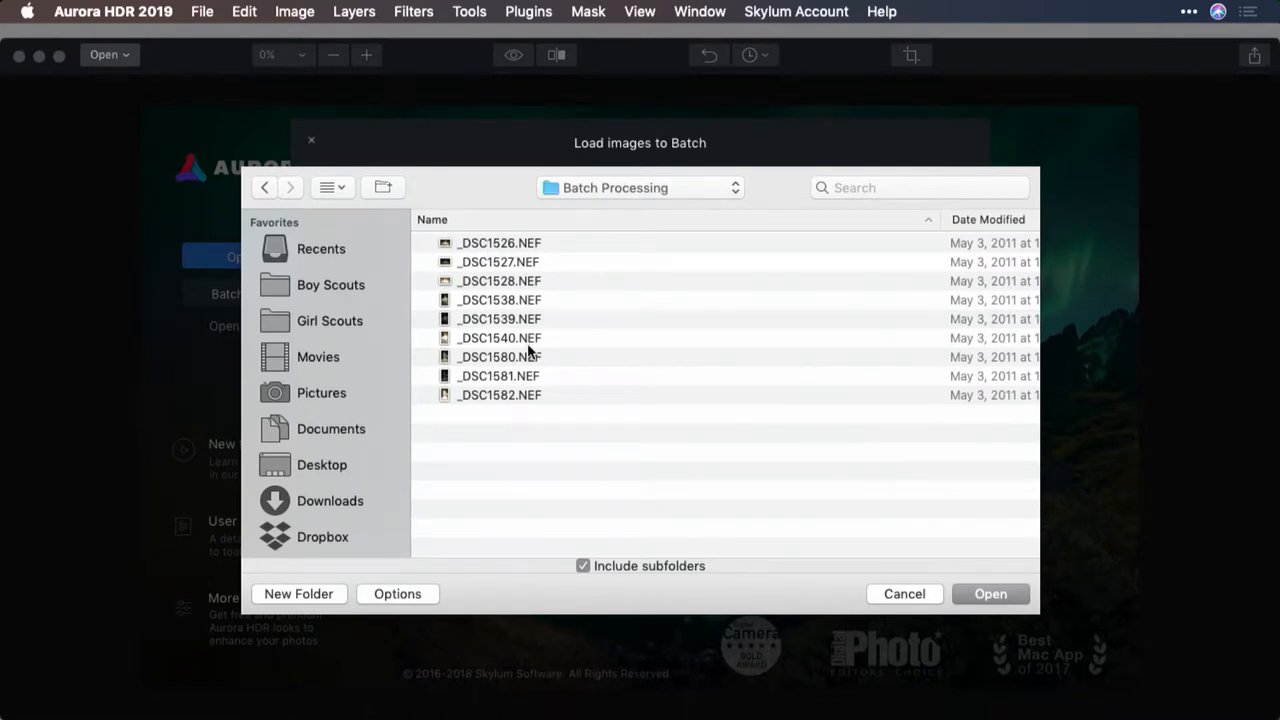
{"action": "mouse_move", "coordinate": [616, 383]}
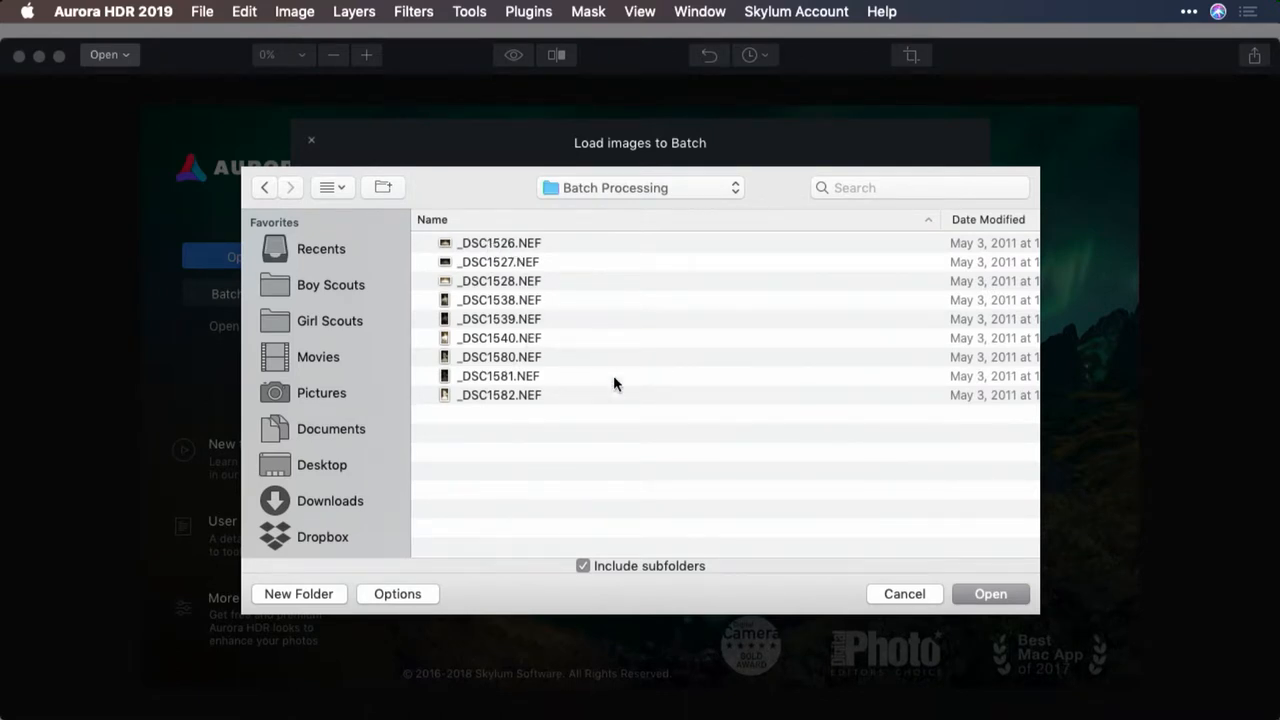
{"action": "mouse_move", "coordinate": [637, 572]}
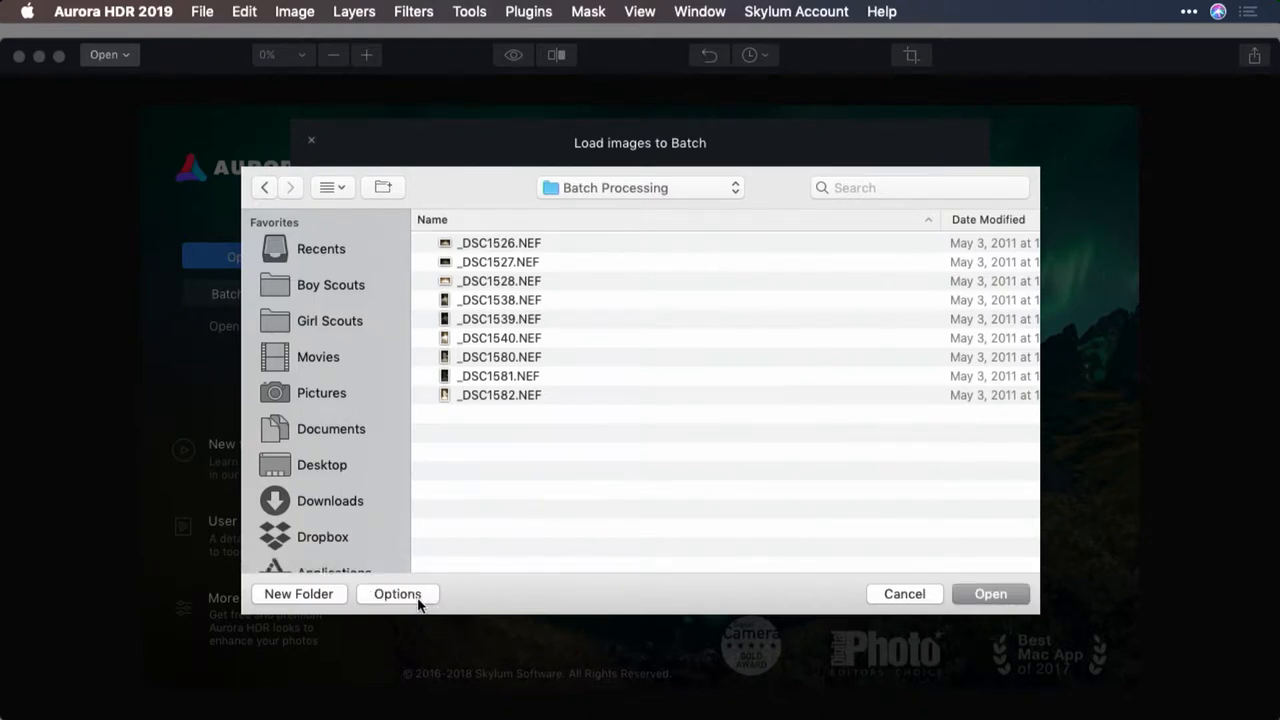
{"action": "left_click", "coordinate": [397, 594]}
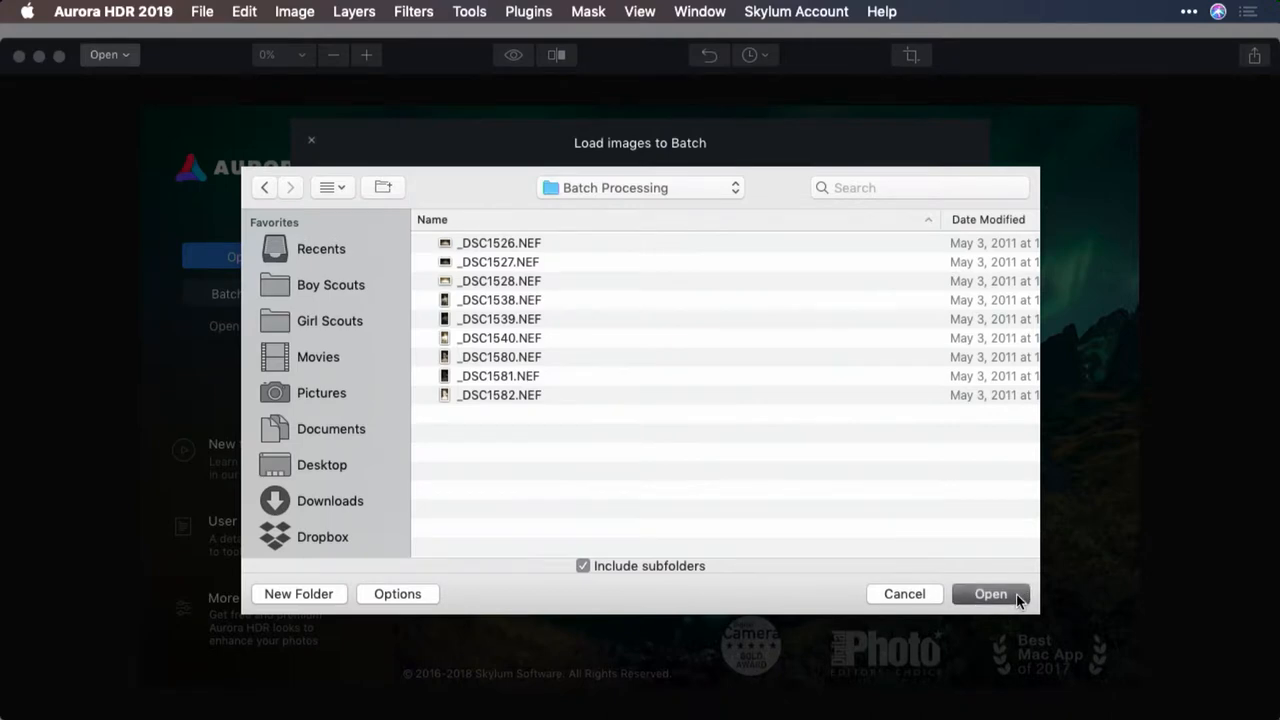
Load the NEF files and review them grouped as three-shot HDR brackets
{"action": "left_click", "coordinate": [990, 594]}
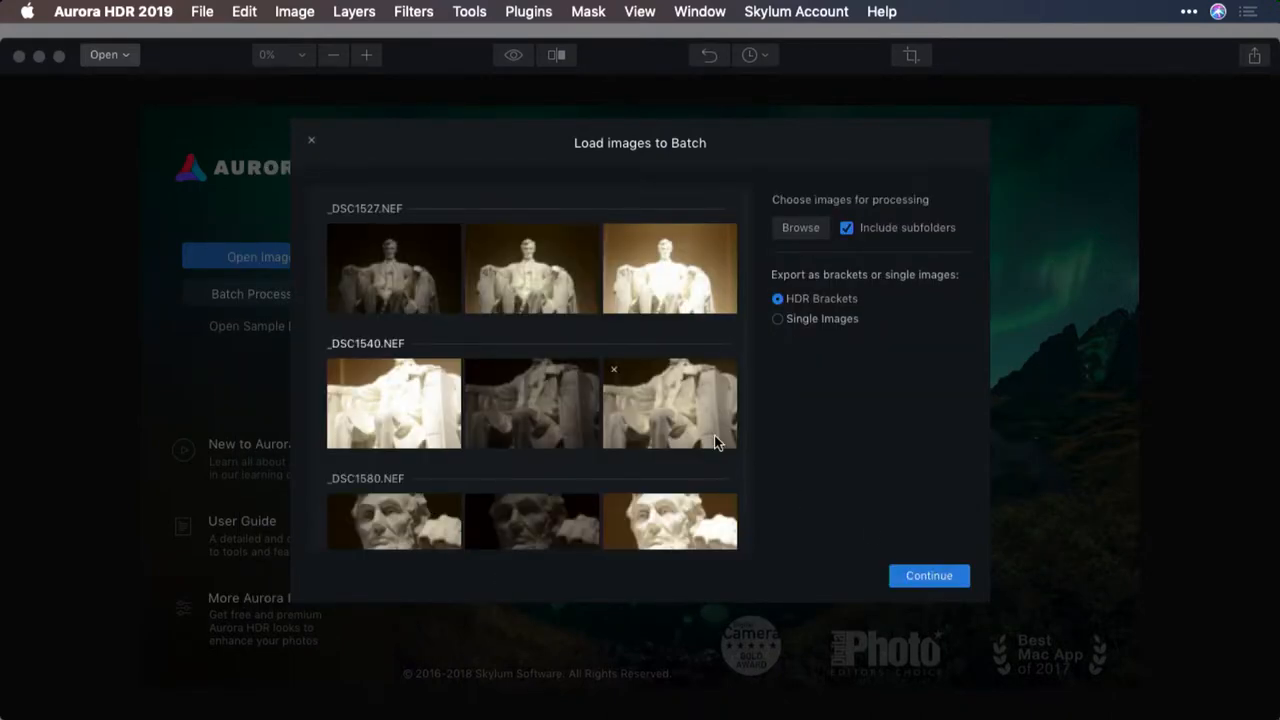
{"action": "scroll", "scroll_direction": "down", "scroll_amount": 3}
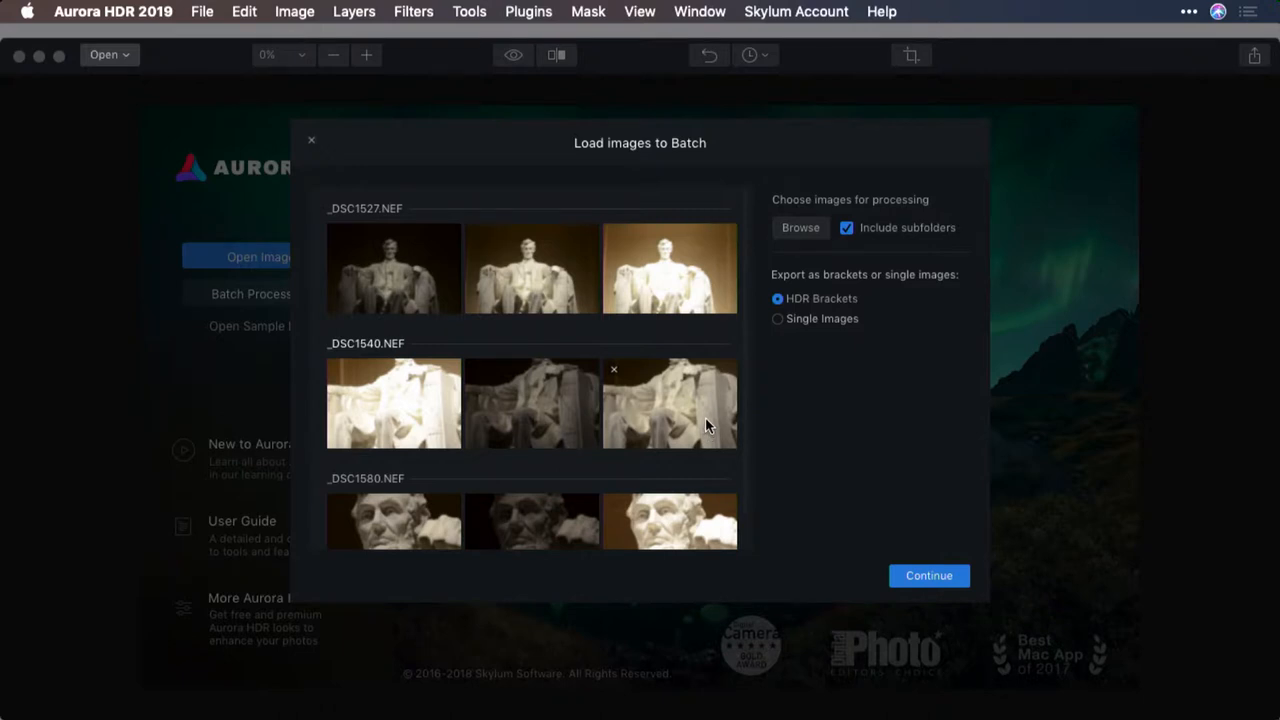
{"action": "mouse_move", "coordinate": [691, 344]}
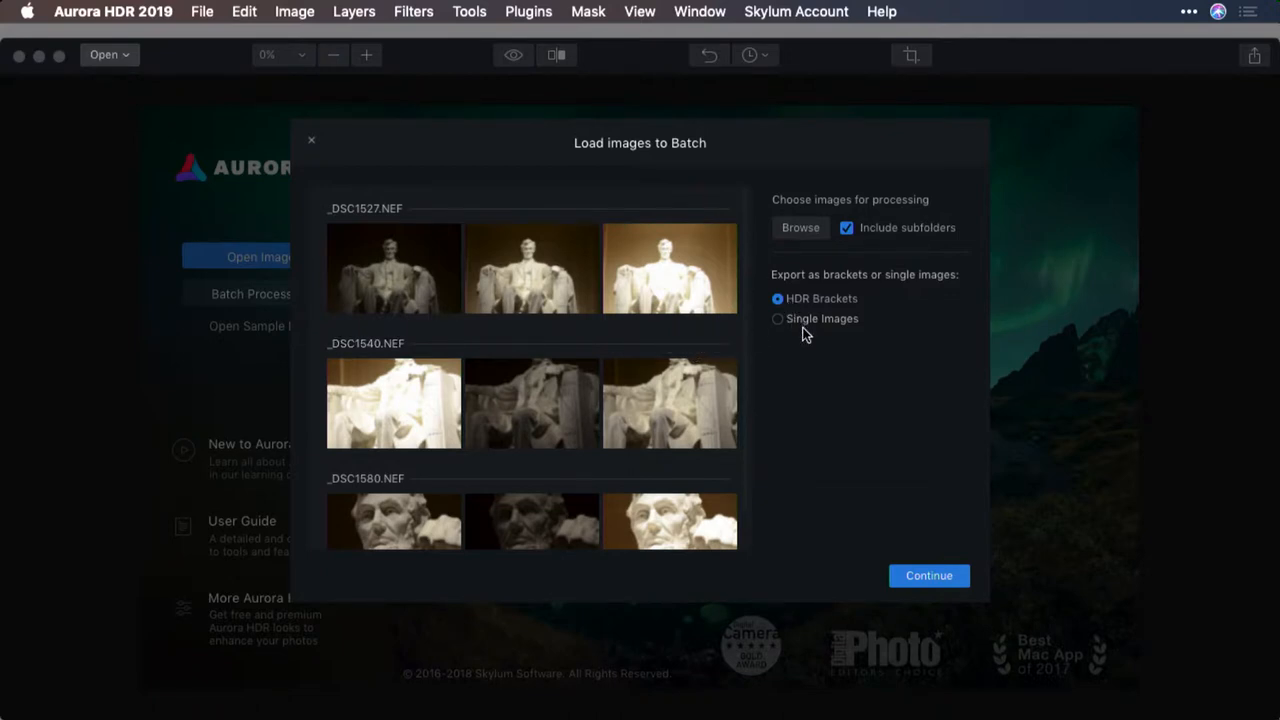
Continue to batch settings and apply the Essential look collection's Natural preset
{"action": "left_click", "coordinate": [928, 575]}
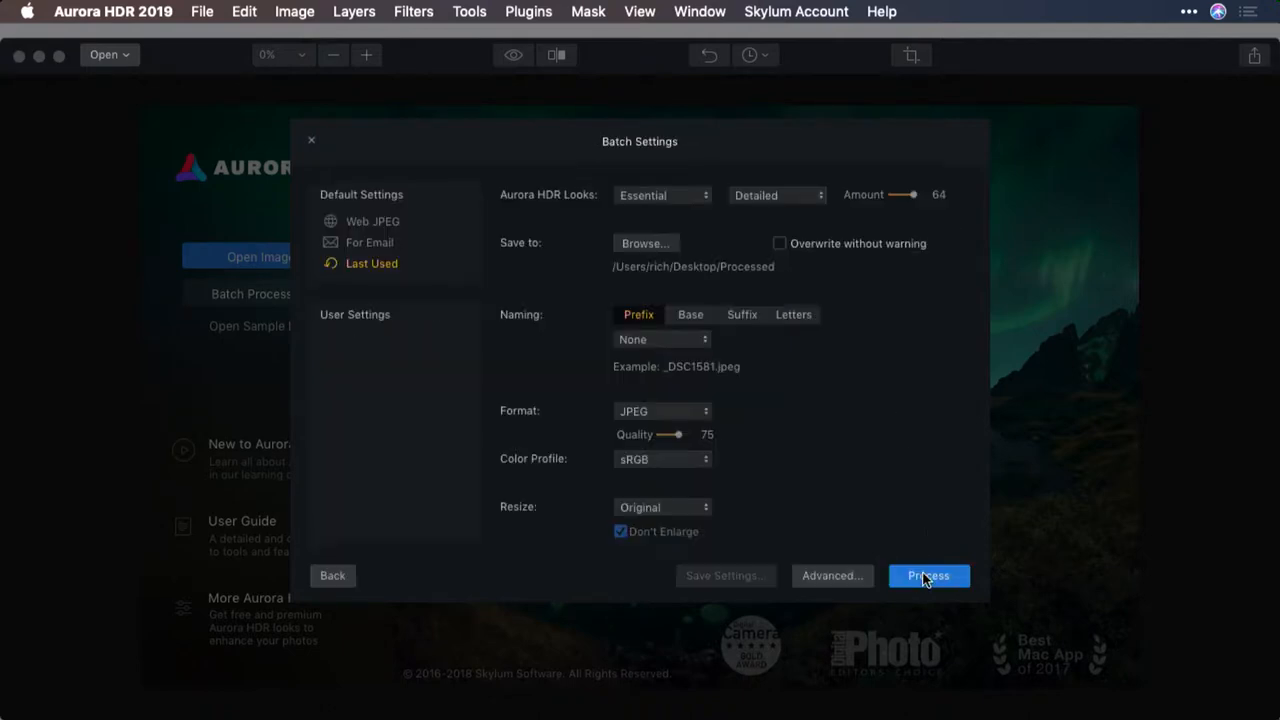
{"action": "mouse_move", "coordinate": [905, 567]}
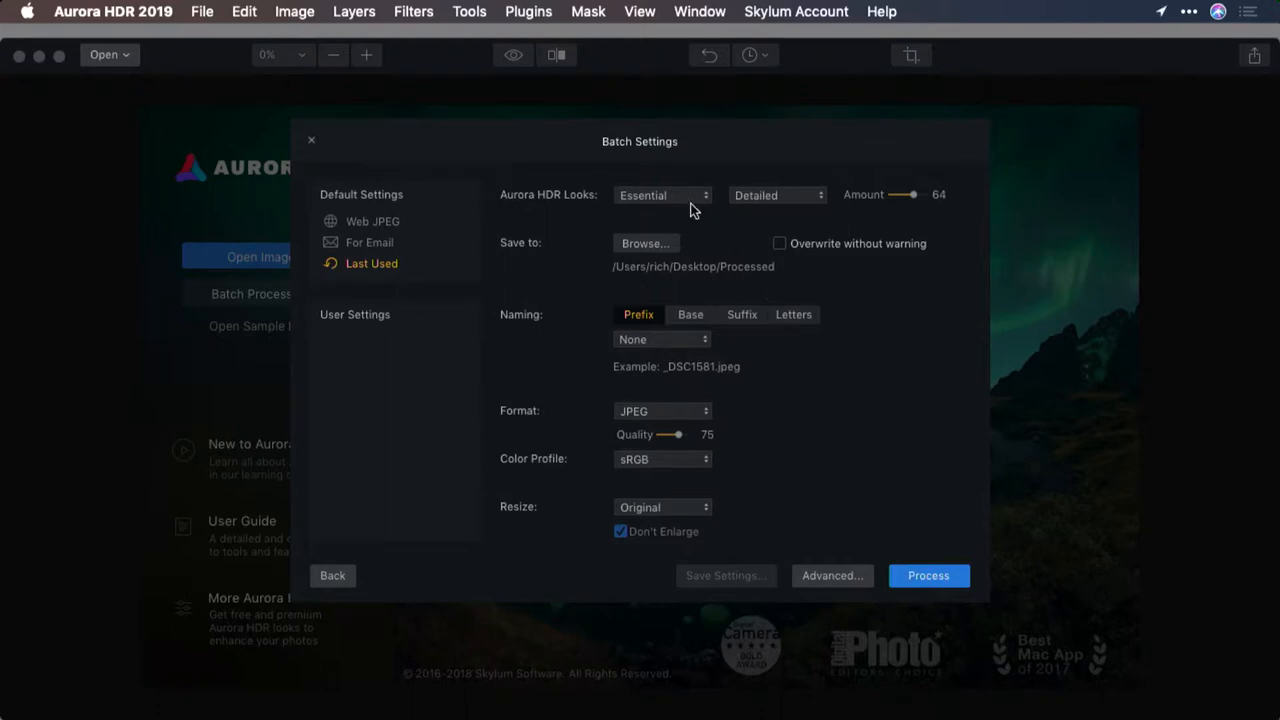
{"action": "left_click", "coordinate": [662, 194]}
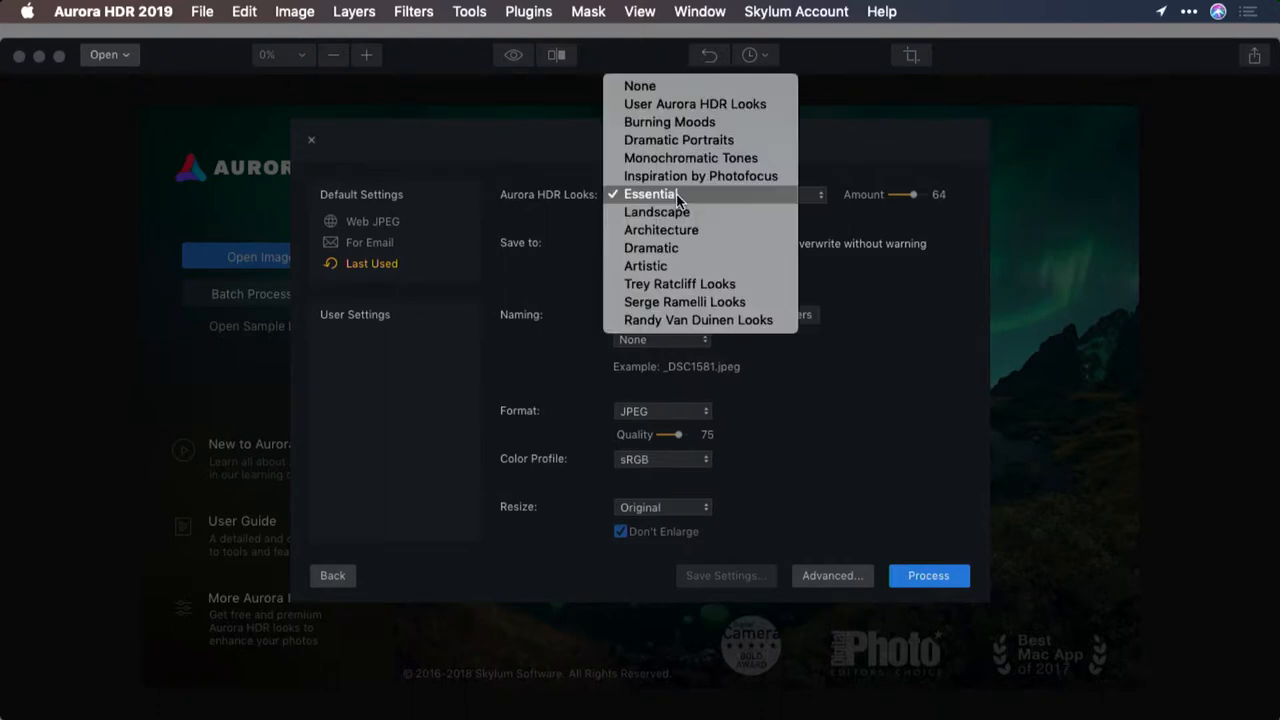
{"action": "mouse_move", "coordinate": [681, 145]}
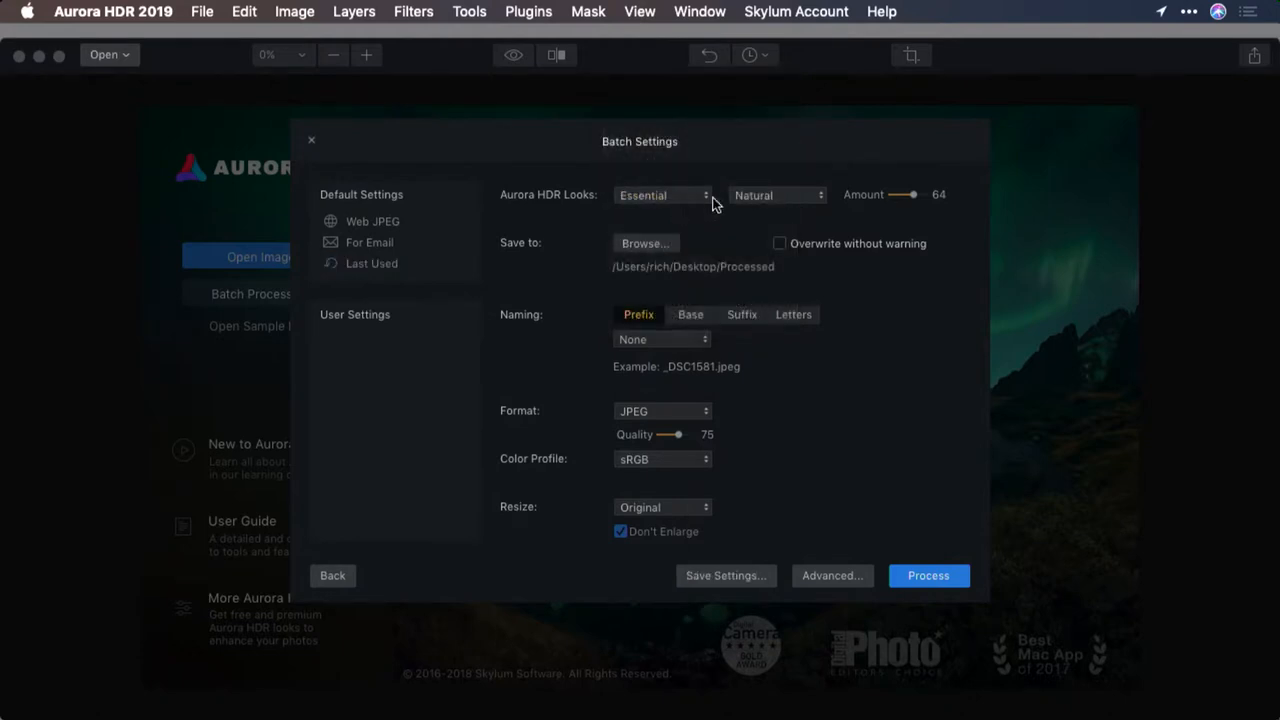
{"action": "left_click", "coordinate": [776, 195]}
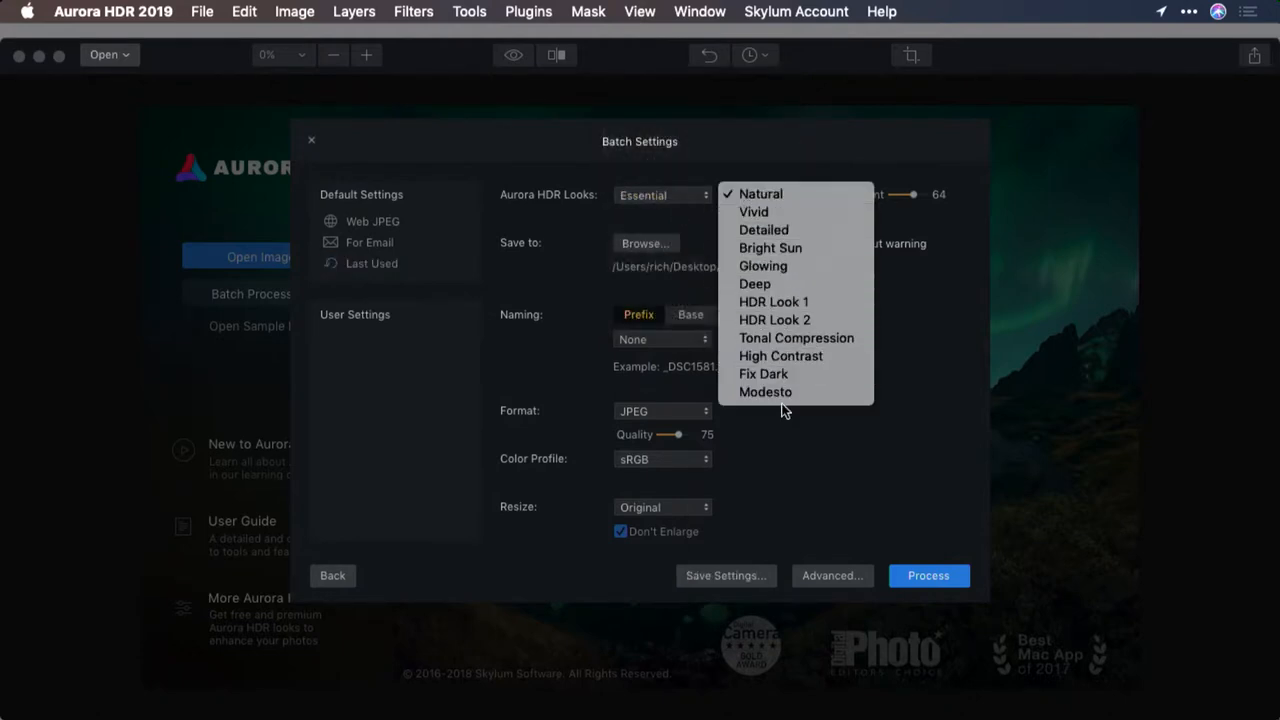
{"action": "left_click", "coordinate": [759, 194]}
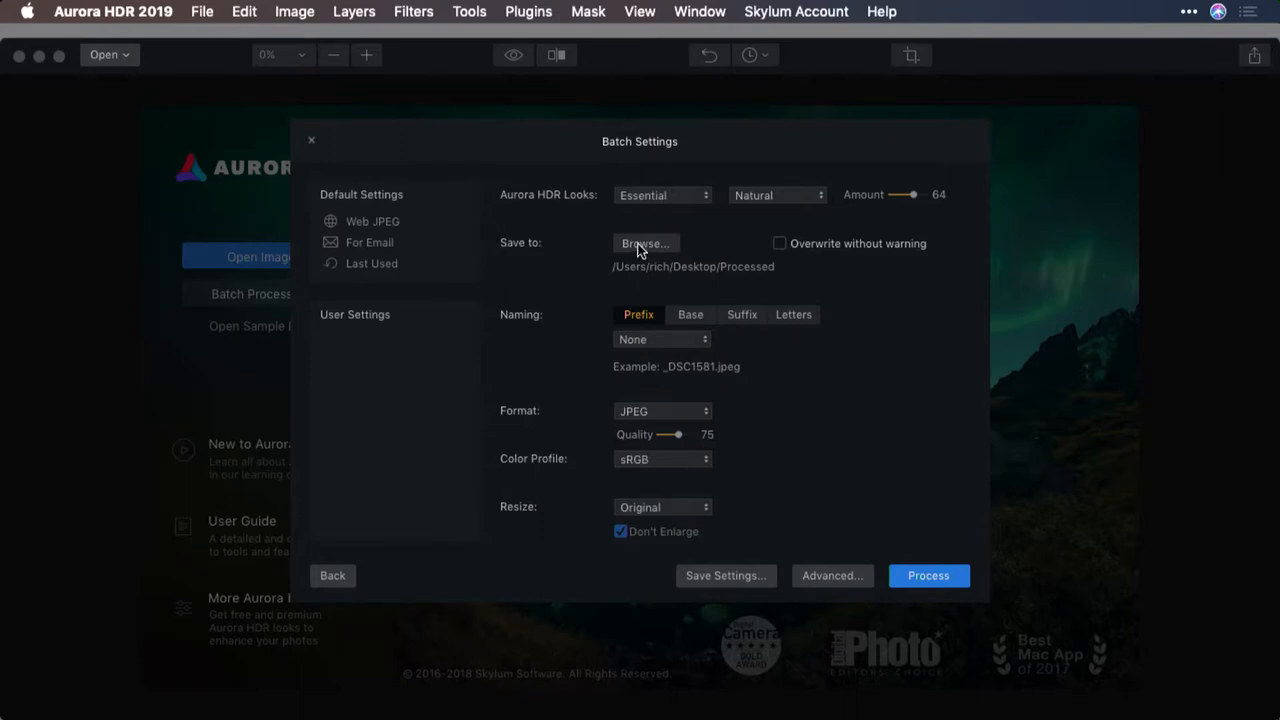
Set the batch save location to the Developed folder on the Desktop
{"action": "left_click", "coordinate": [645, 243]}
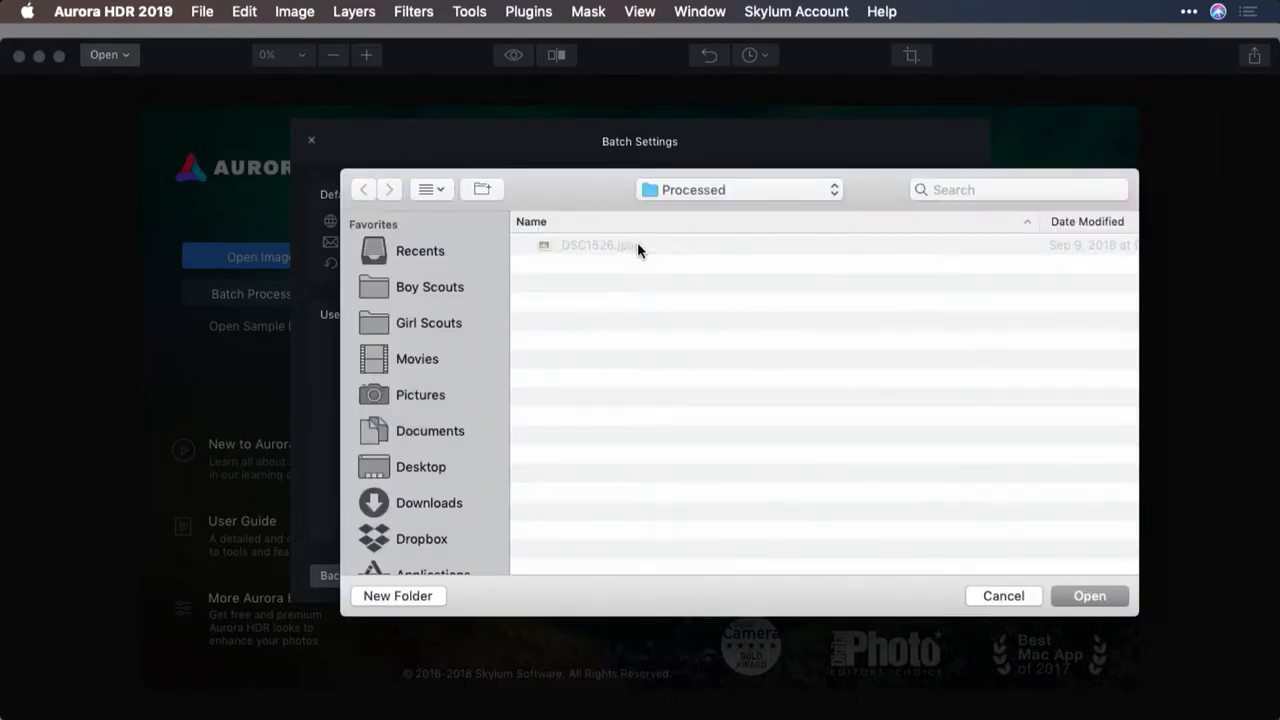
{"action": "left_click", "coordinate": [420, 467]}
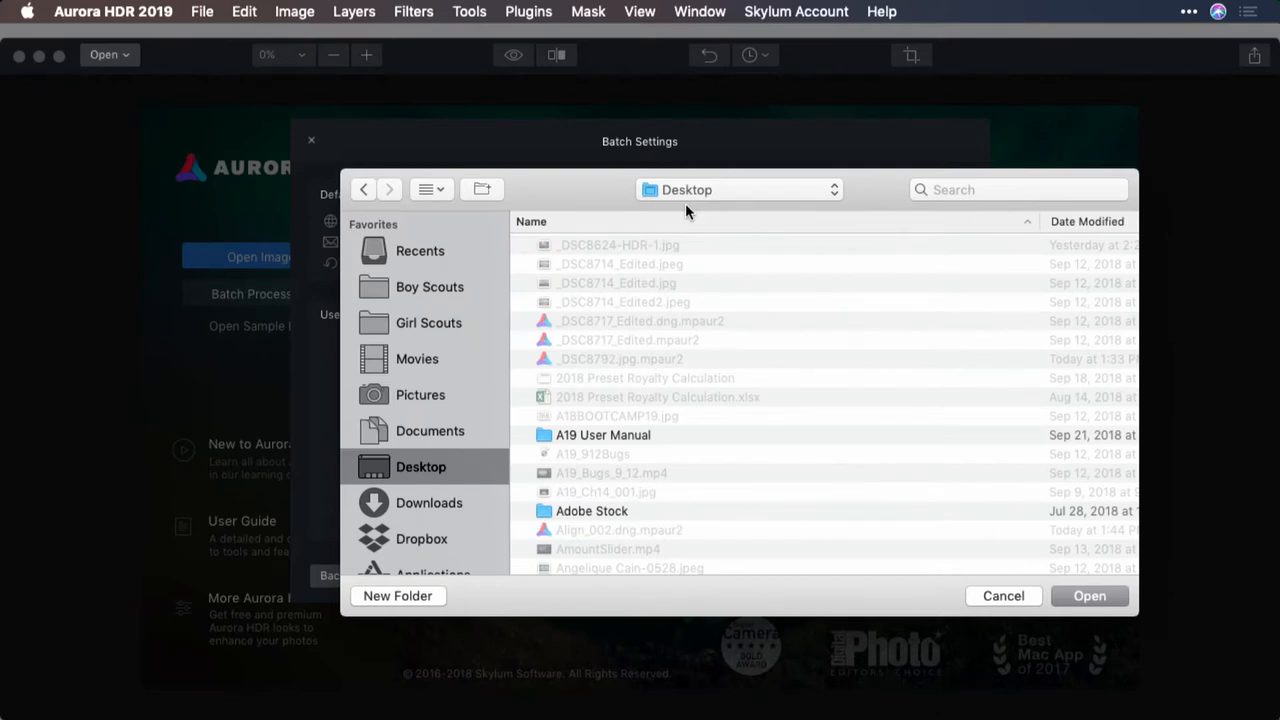
{"action": "left_click", "coordinate": [397, 595]}
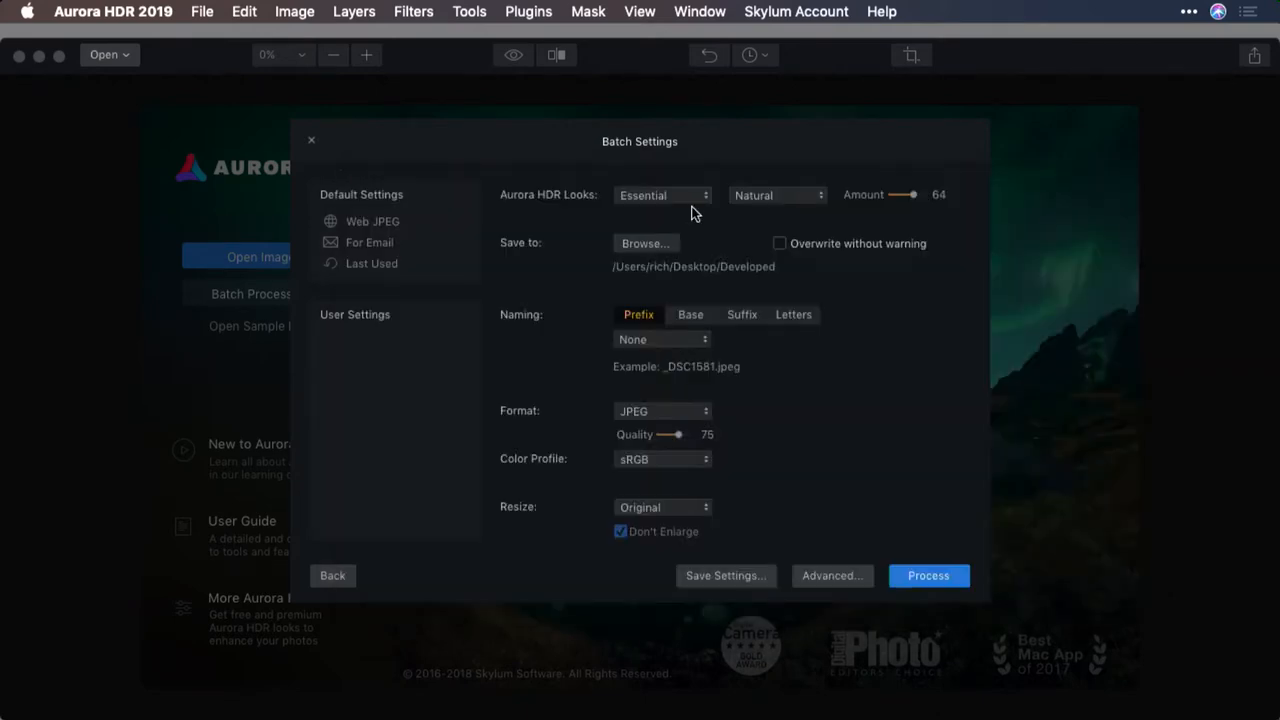
{"action": "left_click", "coordinate": [662, 339]}
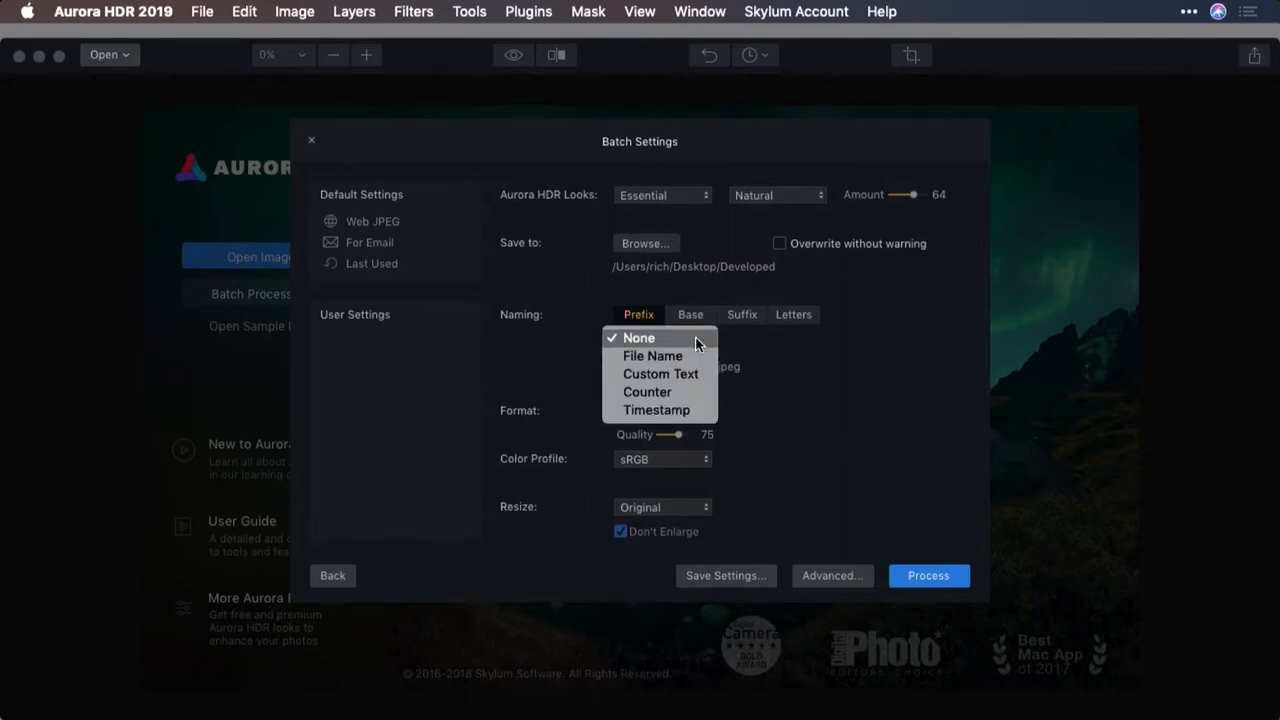
Set the file name prefix to Custom Text and output format to 16-bit TIFF
{"action": "left_click", "coordinate": [660, 373]}
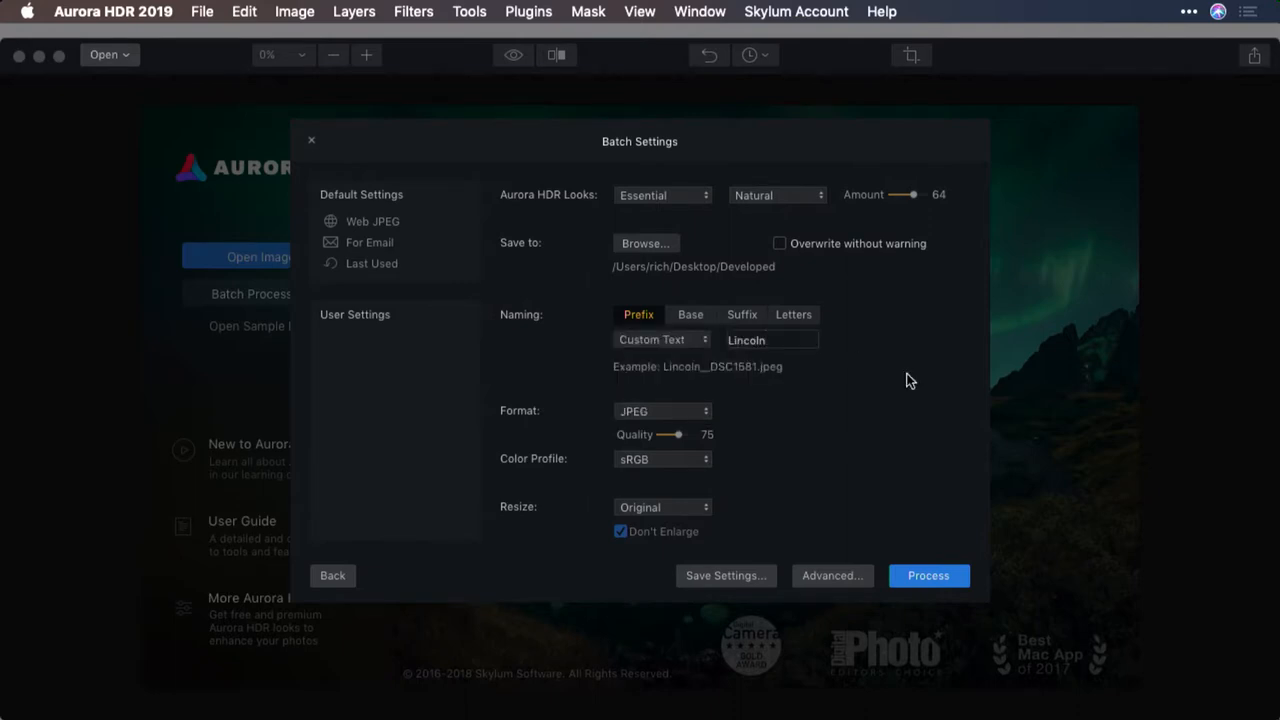
{"action": "left_click", "coordinate": [690, 314]}
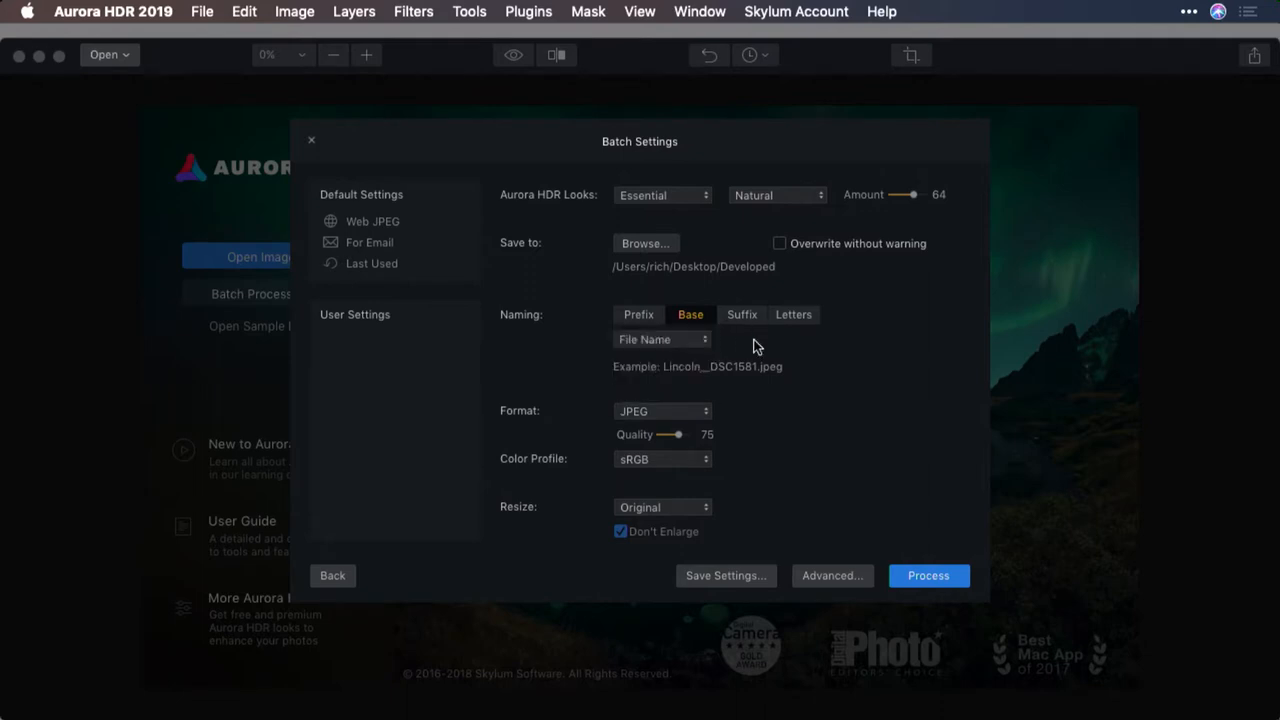
{"action": "mouse_move", "coordinate": [691, 418]}
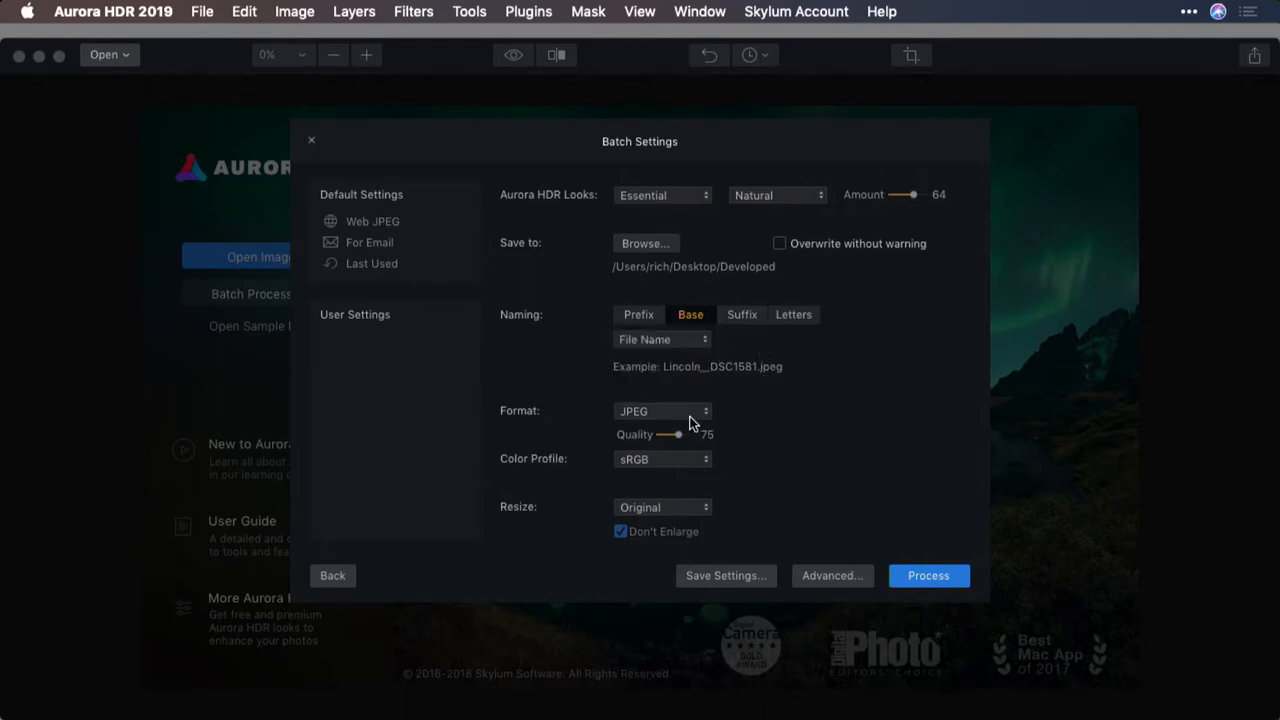
{"action": "left_click", "coordinate": [661, 411]}
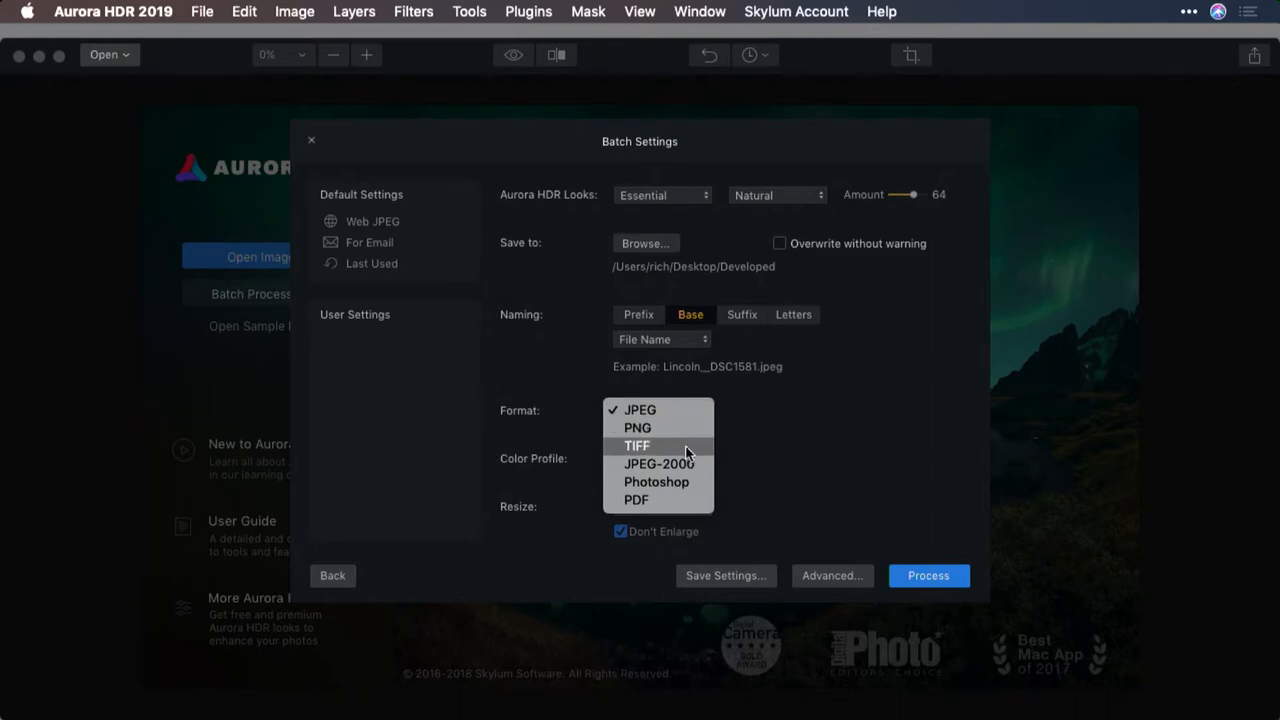
{"action": "left_click", "coordinate": [638, 445]}
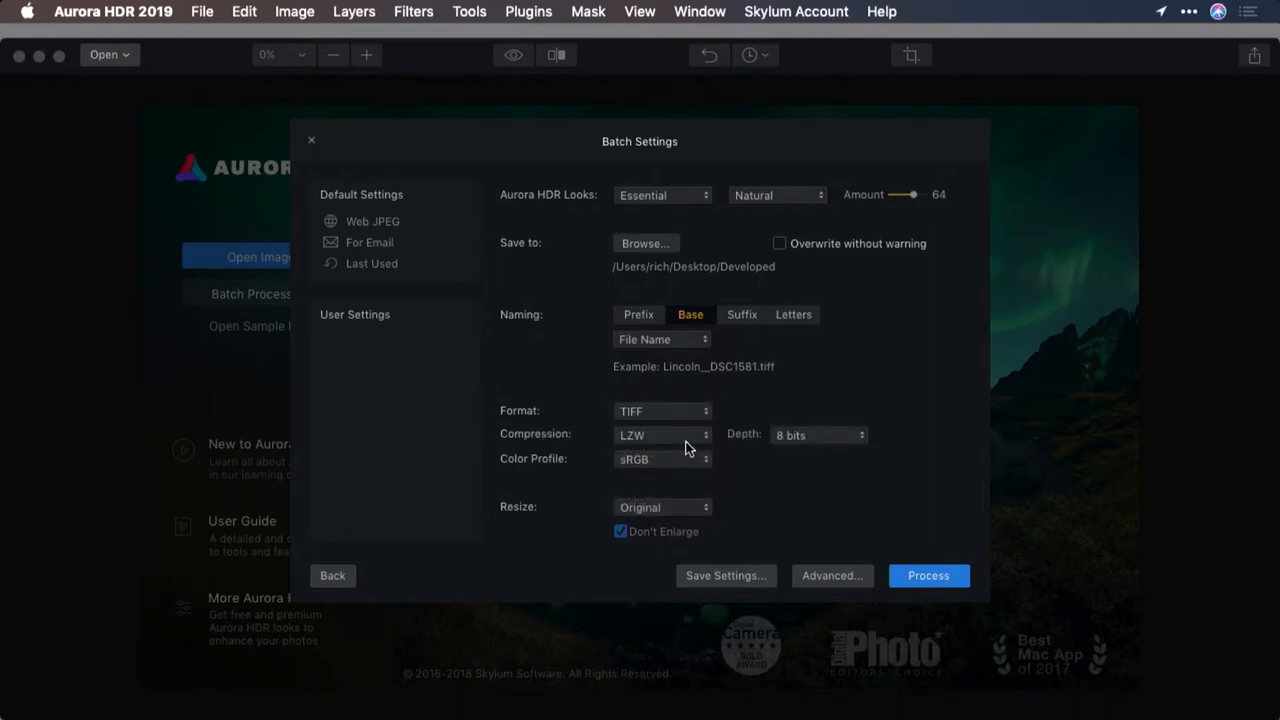
{"action": "left_click", "coordinate": [818, 435]}
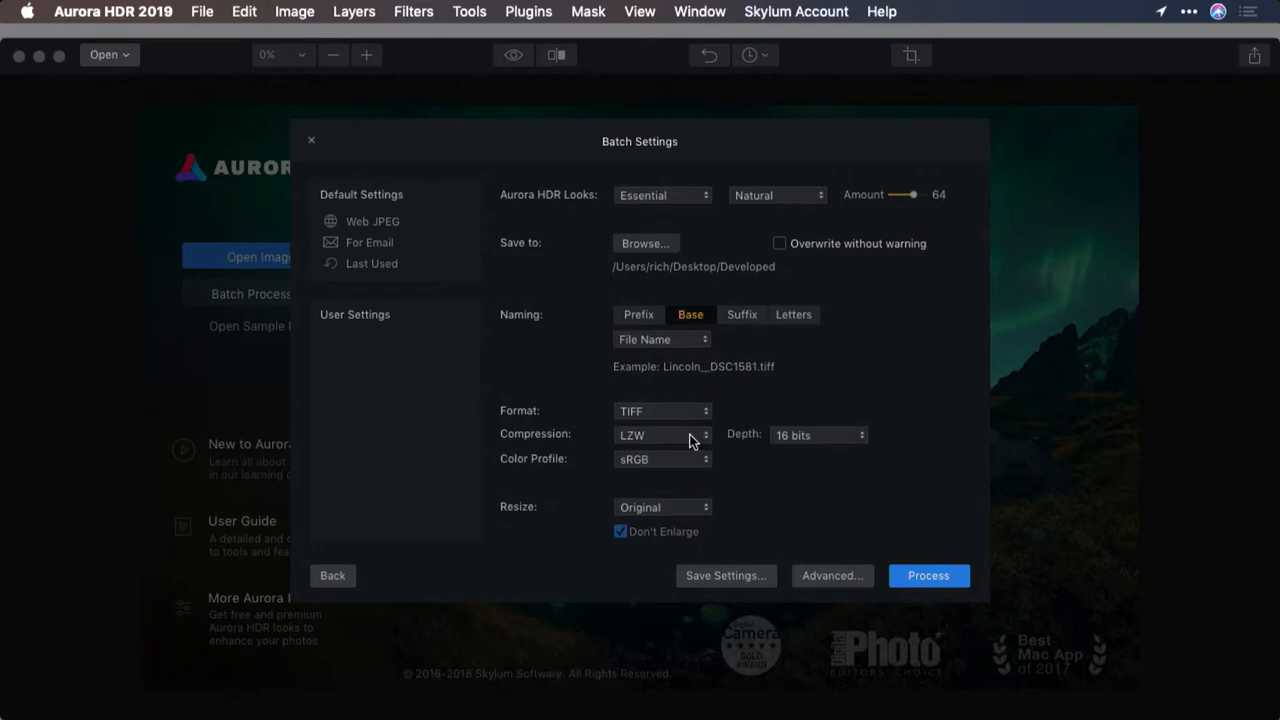
Use the Adobe RGB colour profile and keep images at original size
{"action": "left_click", "coordinate": [662, 458]}
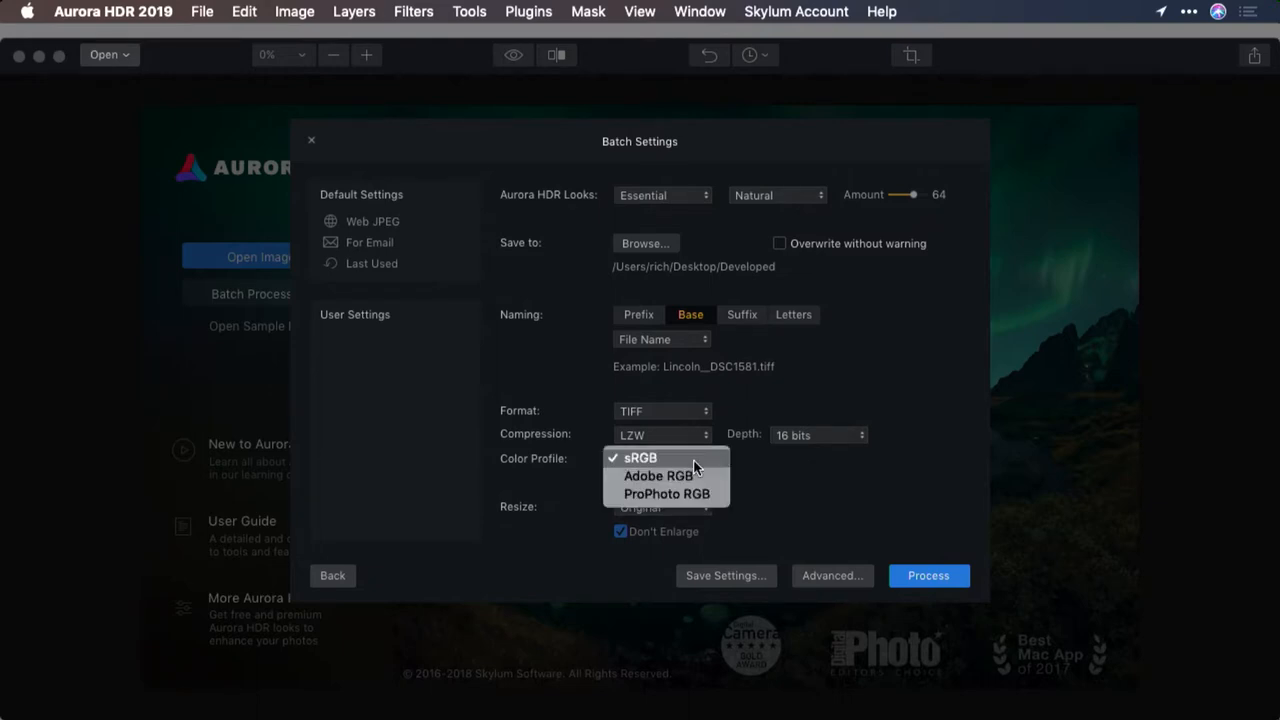
{"action": "left_click", "coordinate": [661, 476]}
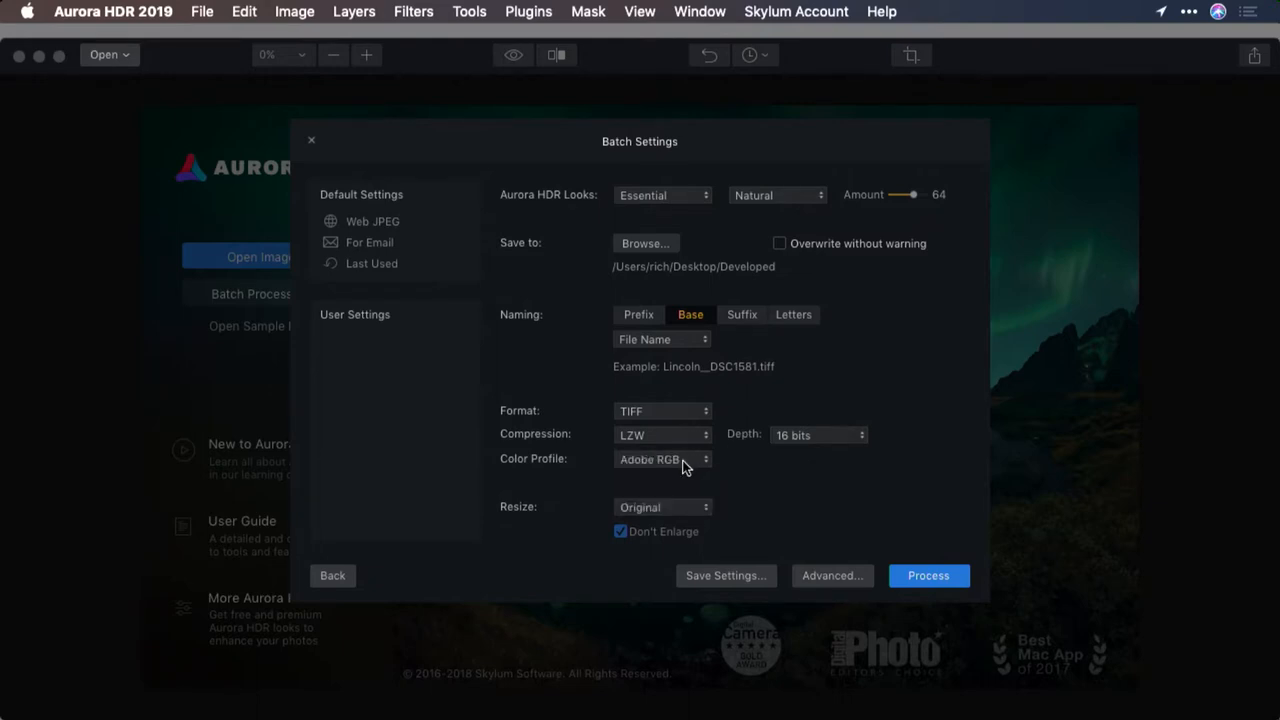
{"action": "left_click", "coordinate": [661, 507]}
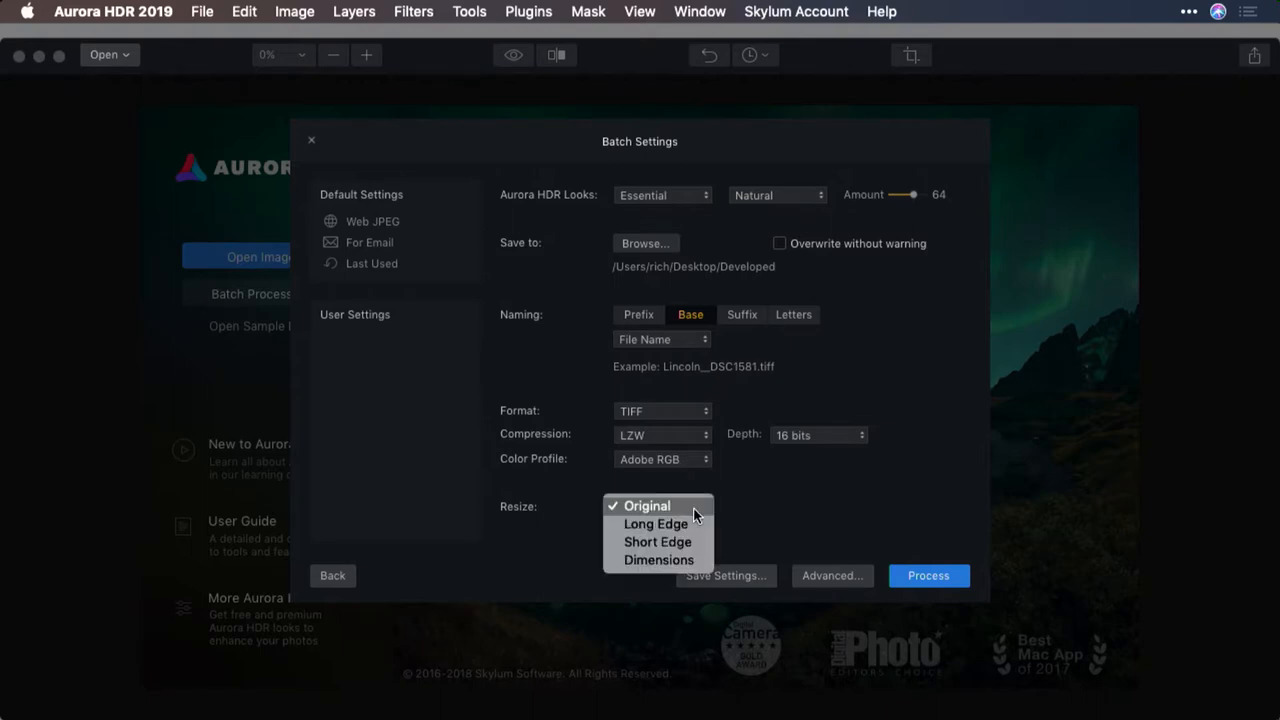
{"action": "mouse_move", "coordinate": [760, 508]}
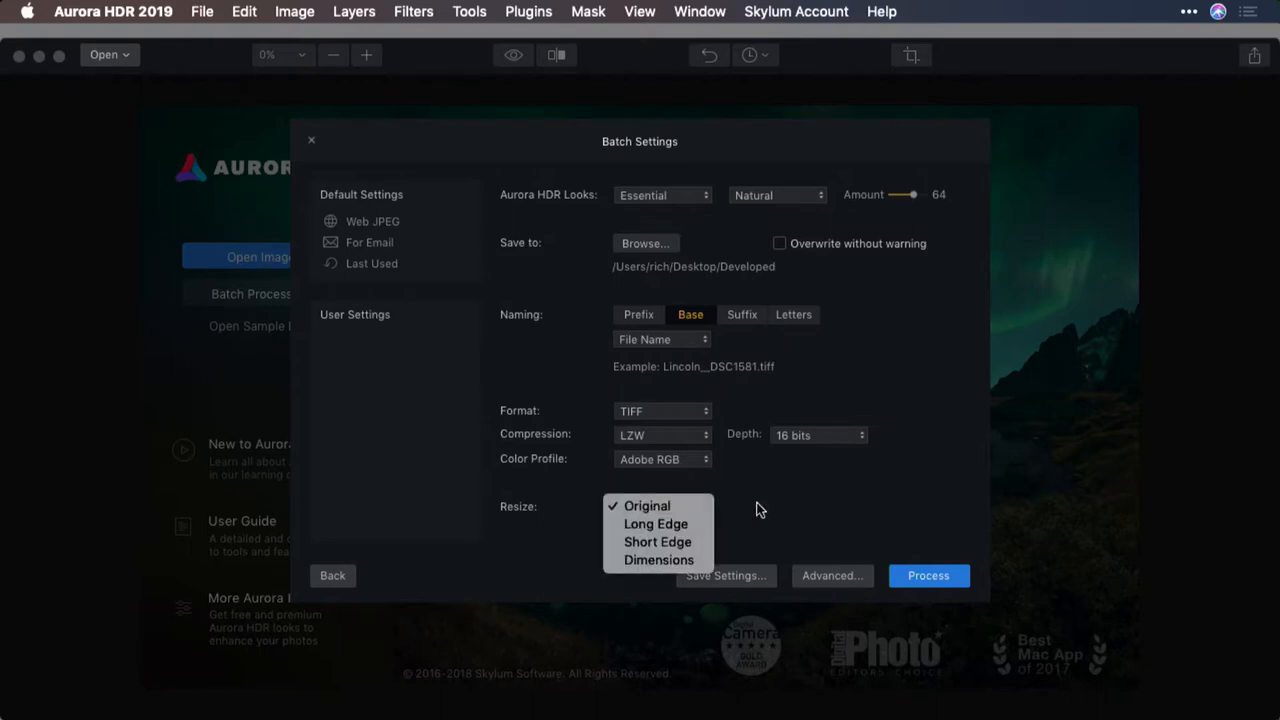
{"action": "left_click", "coordinate": [644, 506]}
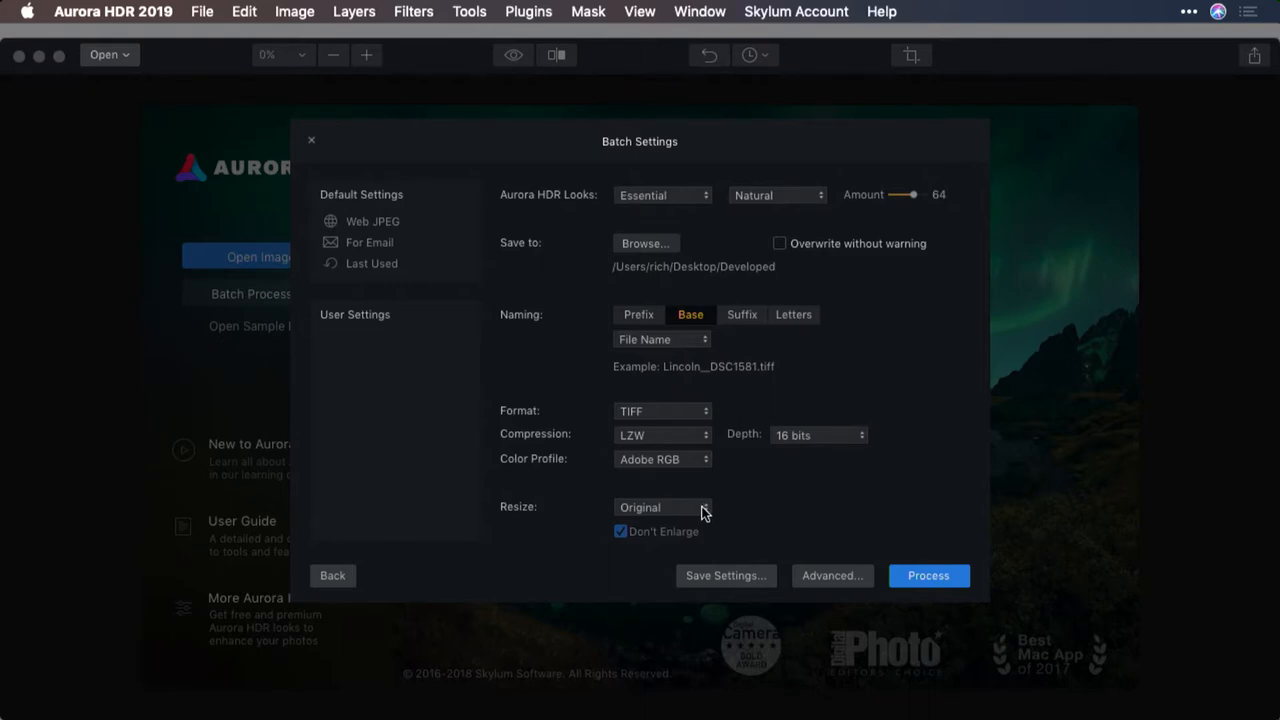
{"action": "left_click", "coordinate": [725, 575]}
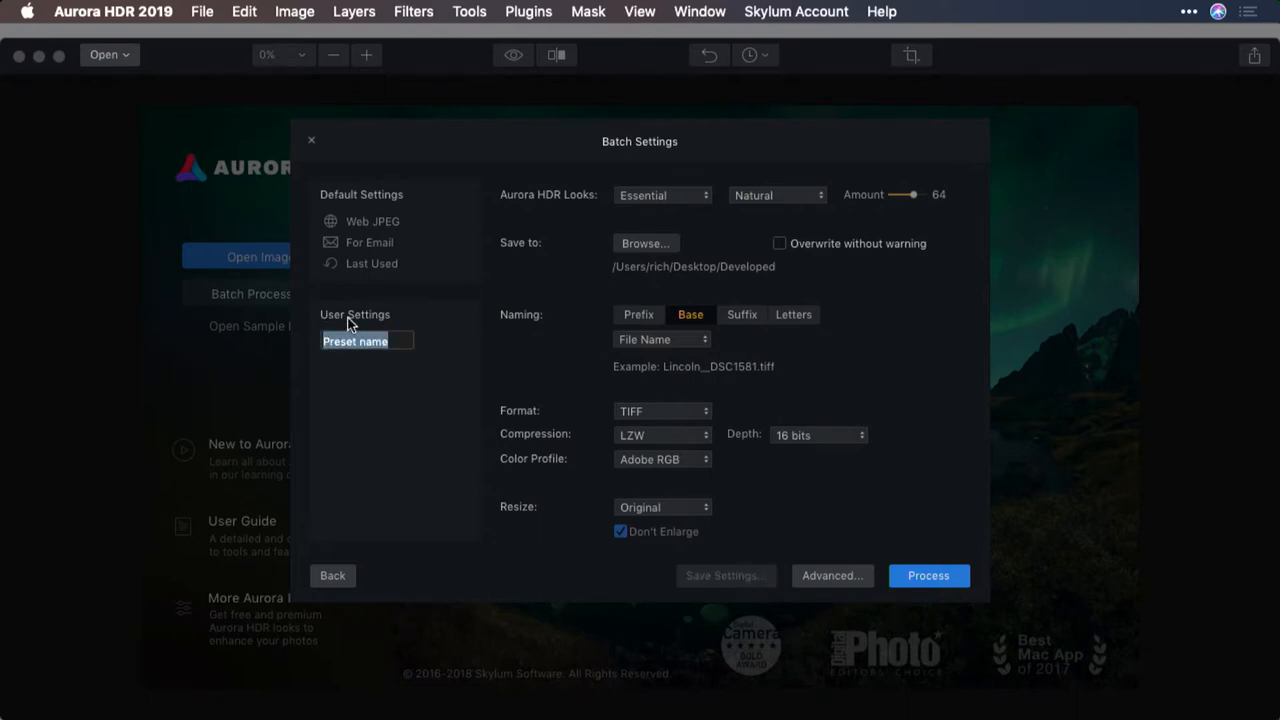
Name the preset 'High-Quality TIFF natural', review Advanced settings, and confirm with Done
{"action": "type", "text": "High-Quality TIF"}
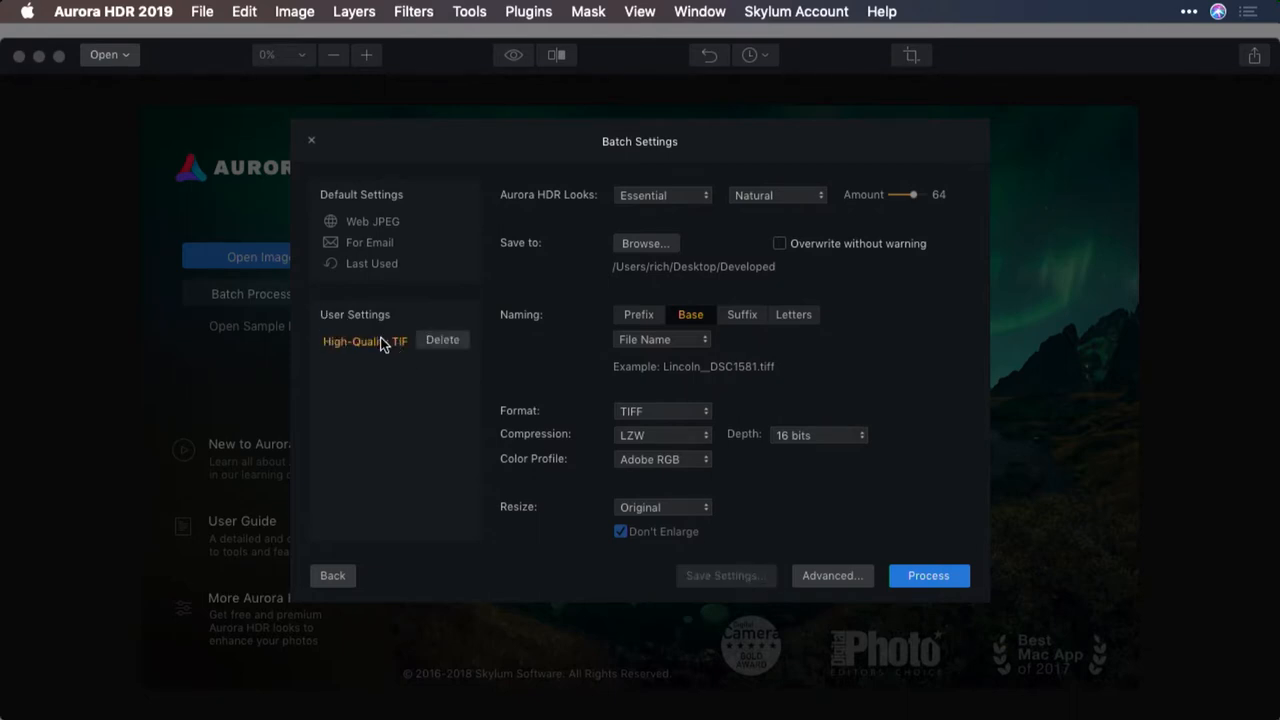
{"action": "left_click", "coordinate": [832, 575]}
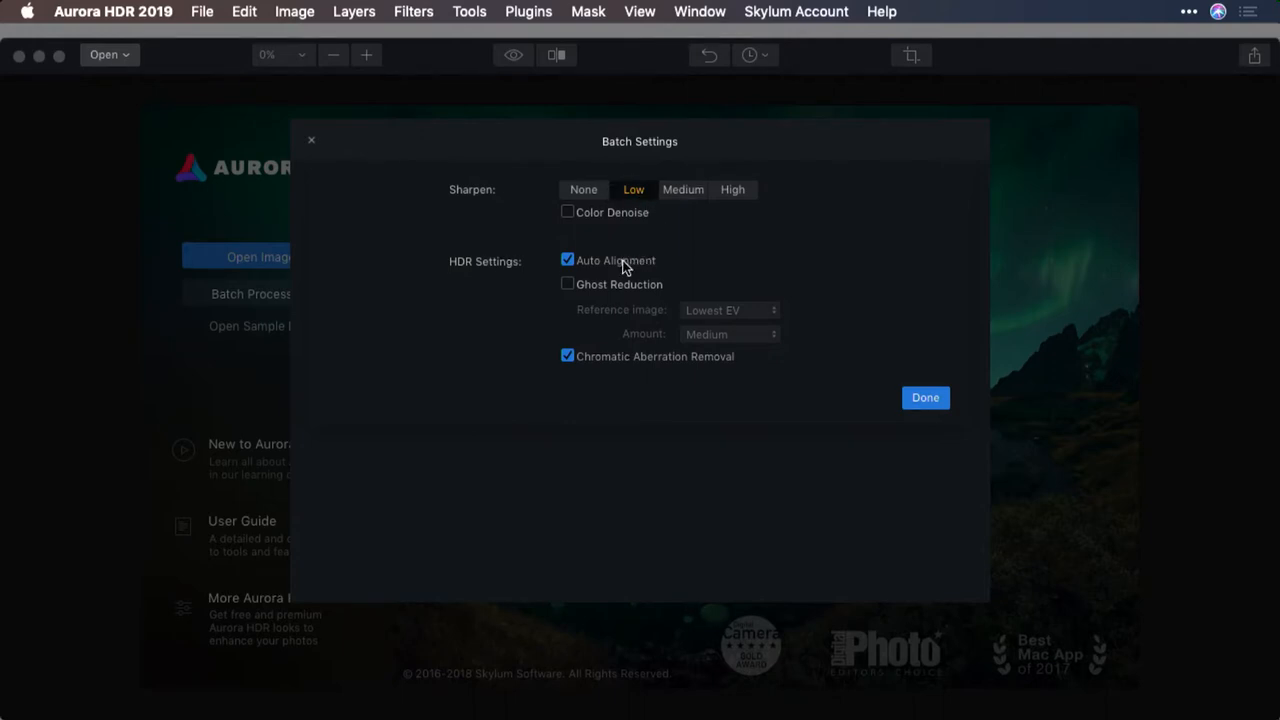
{"action": "mouse_move", "coordinate": [628, 350]}
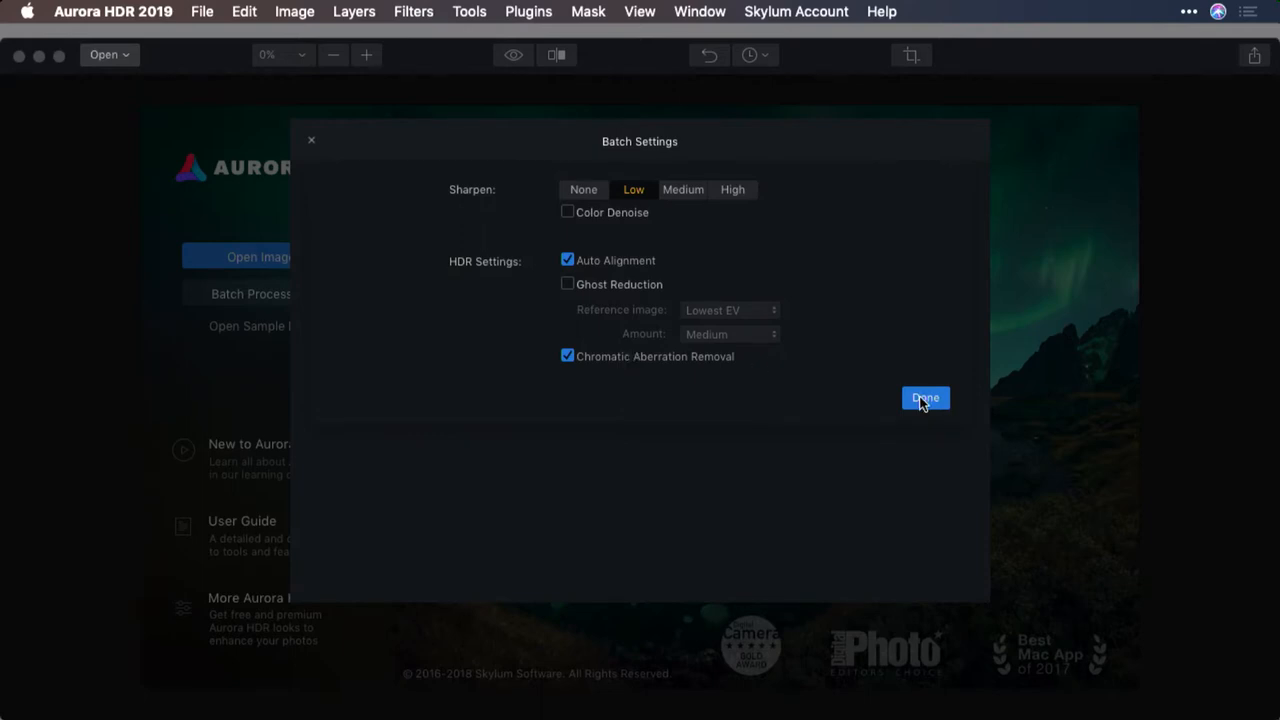
{"action": "left_click", "coordinate": [925, 397]}
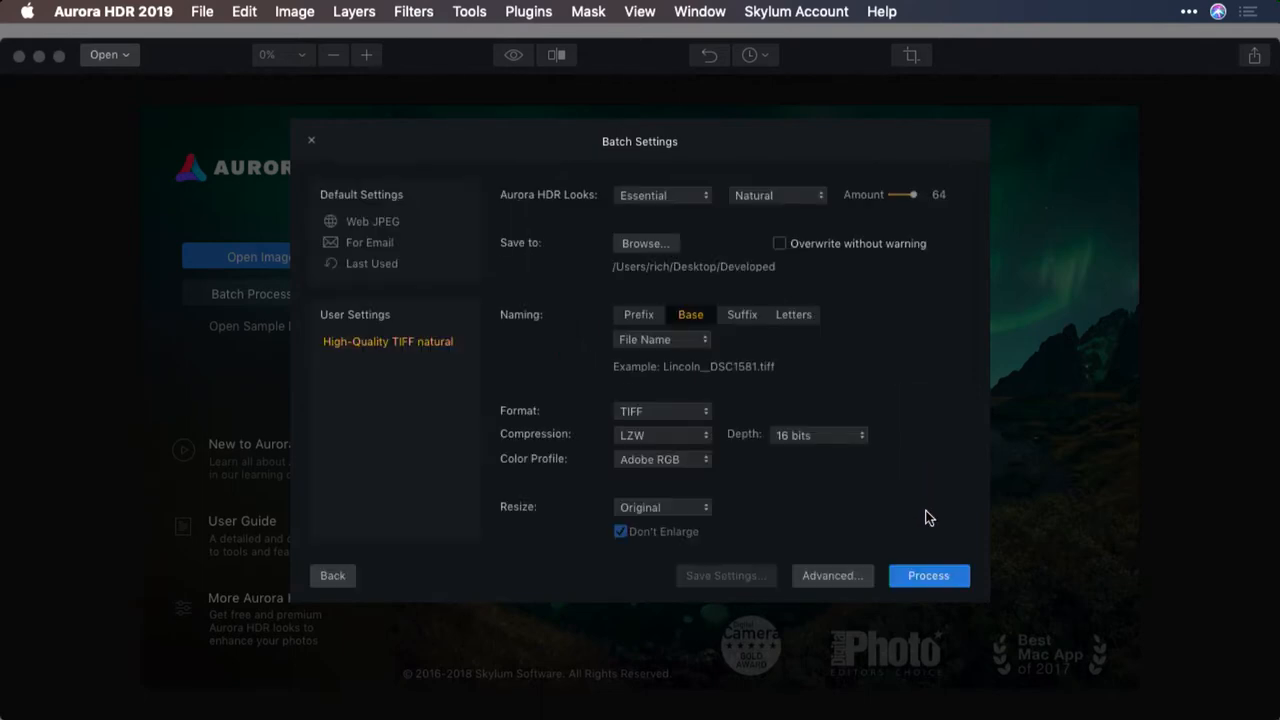
{"action": "mouse_move", "coordinate": [772, 278]}
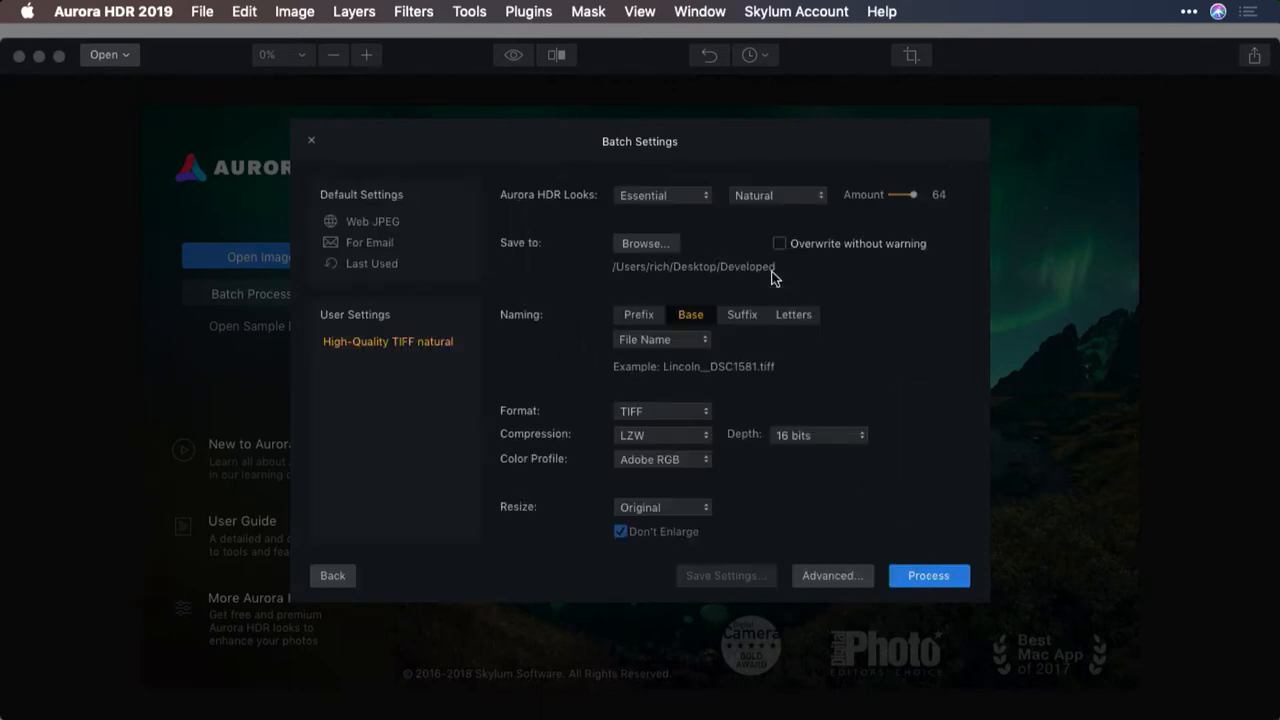
{"action": "mouse_move", "coordinate": [720, 355]}
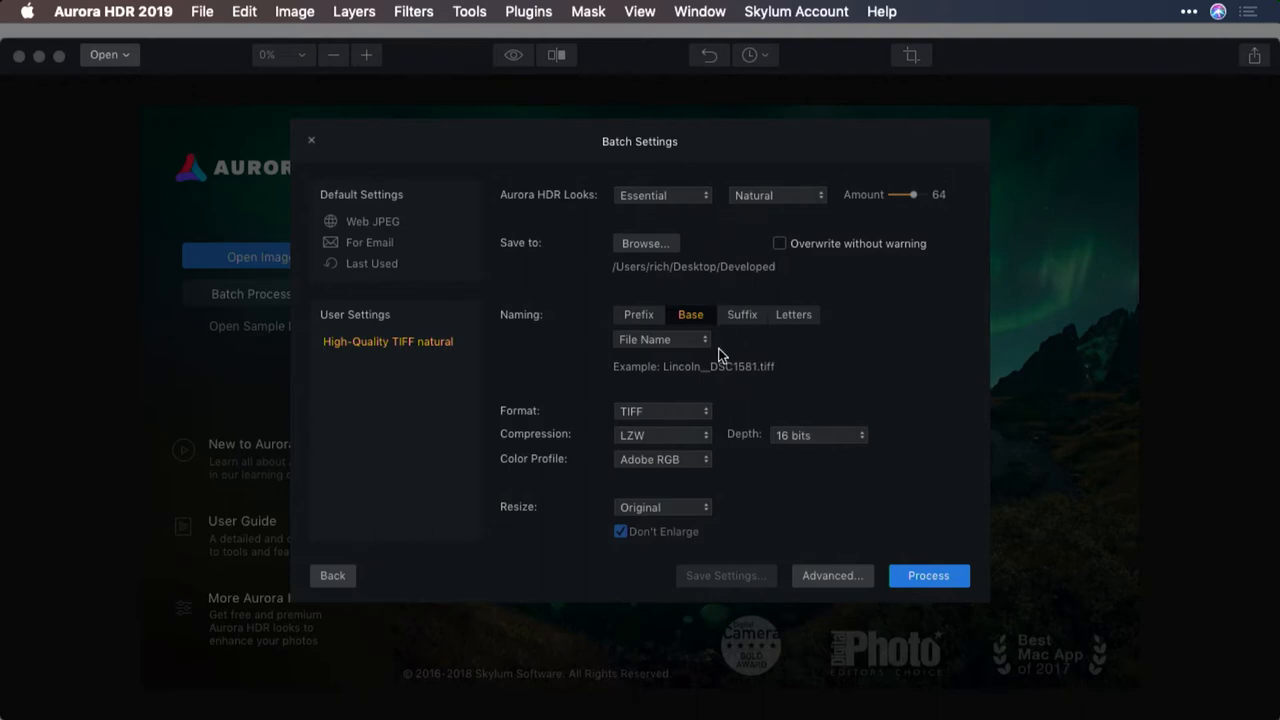
Drag the Natural look's Amount to 100 and start merging the bracket sets
{"action": "left_click_drag", "start_coordinate": [902, 194], "coordinate": [927, 194]}
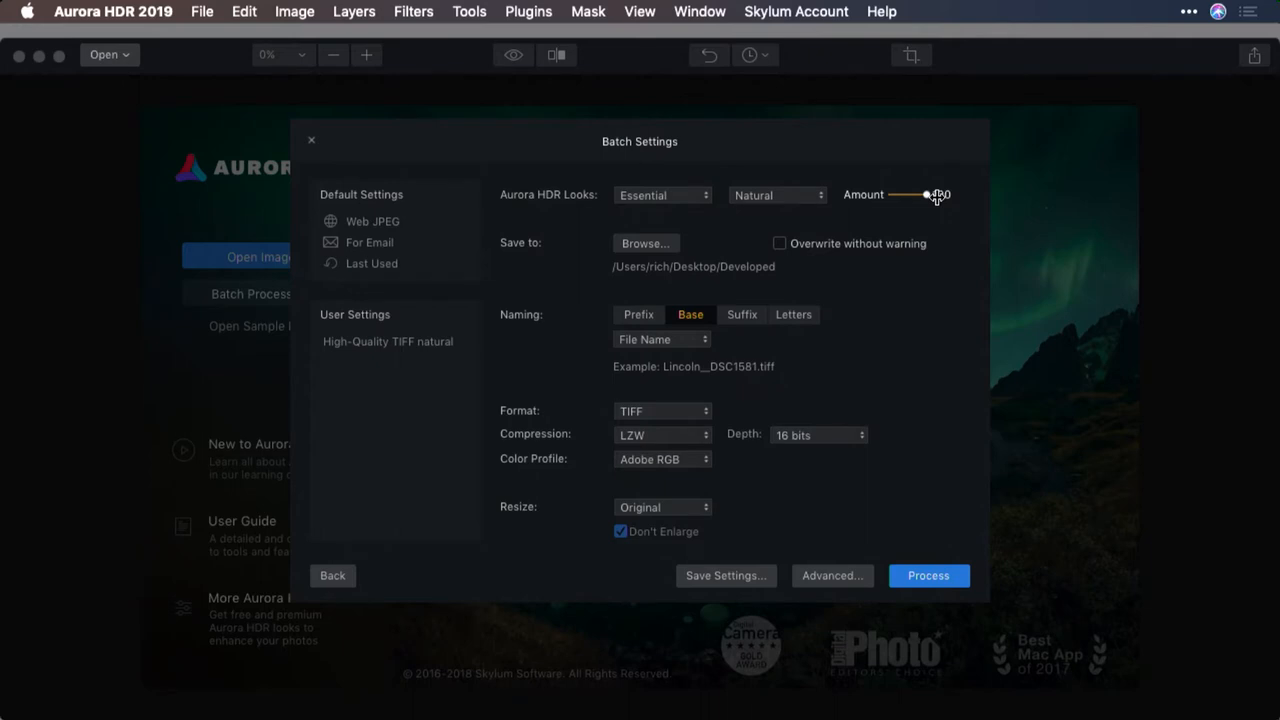
{"action": "left_click", "coordinate": [928, 575]}
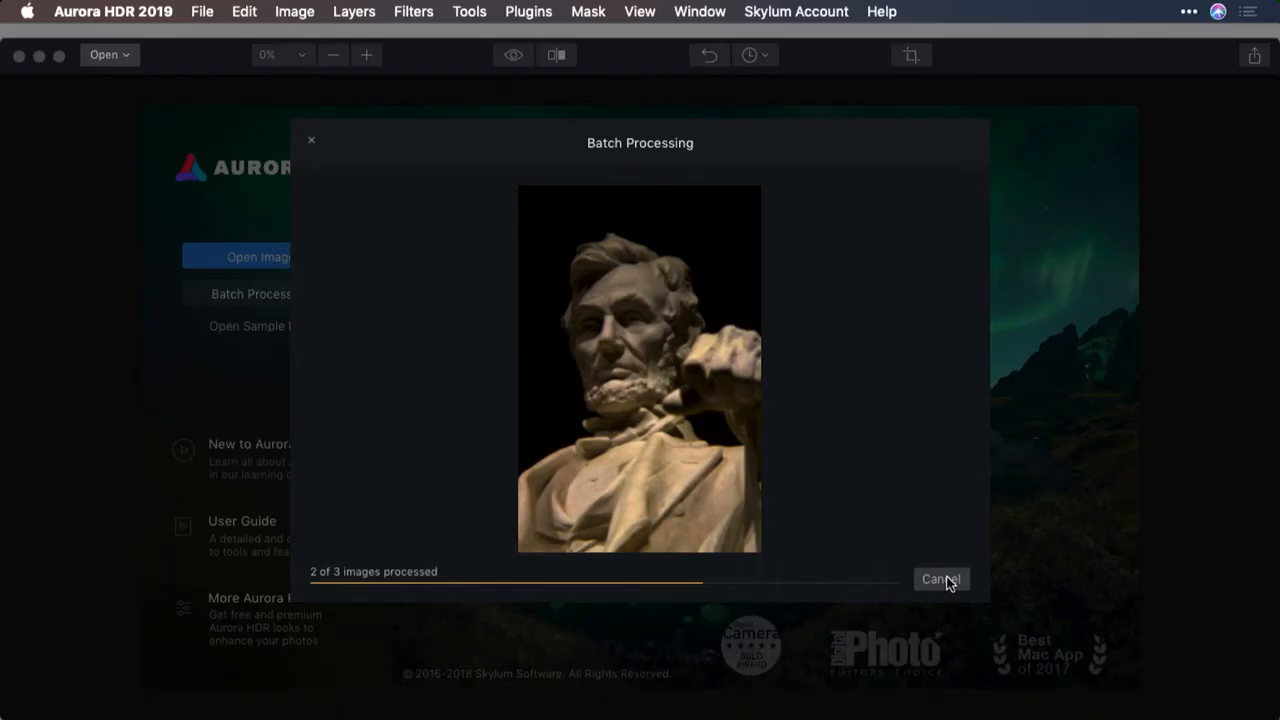
{"action": "mouse_move", "coordinate": [955, 516]}
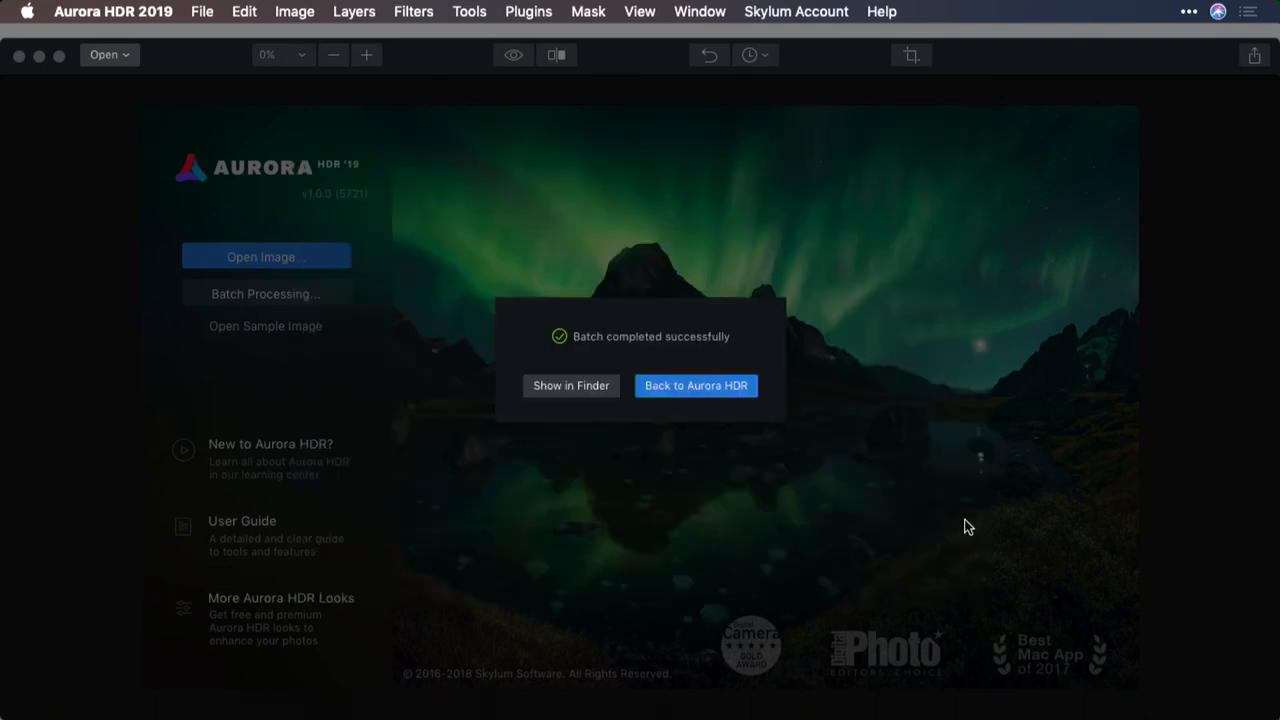
{"action": "mouse_move", "coordinate": [696, 386]}
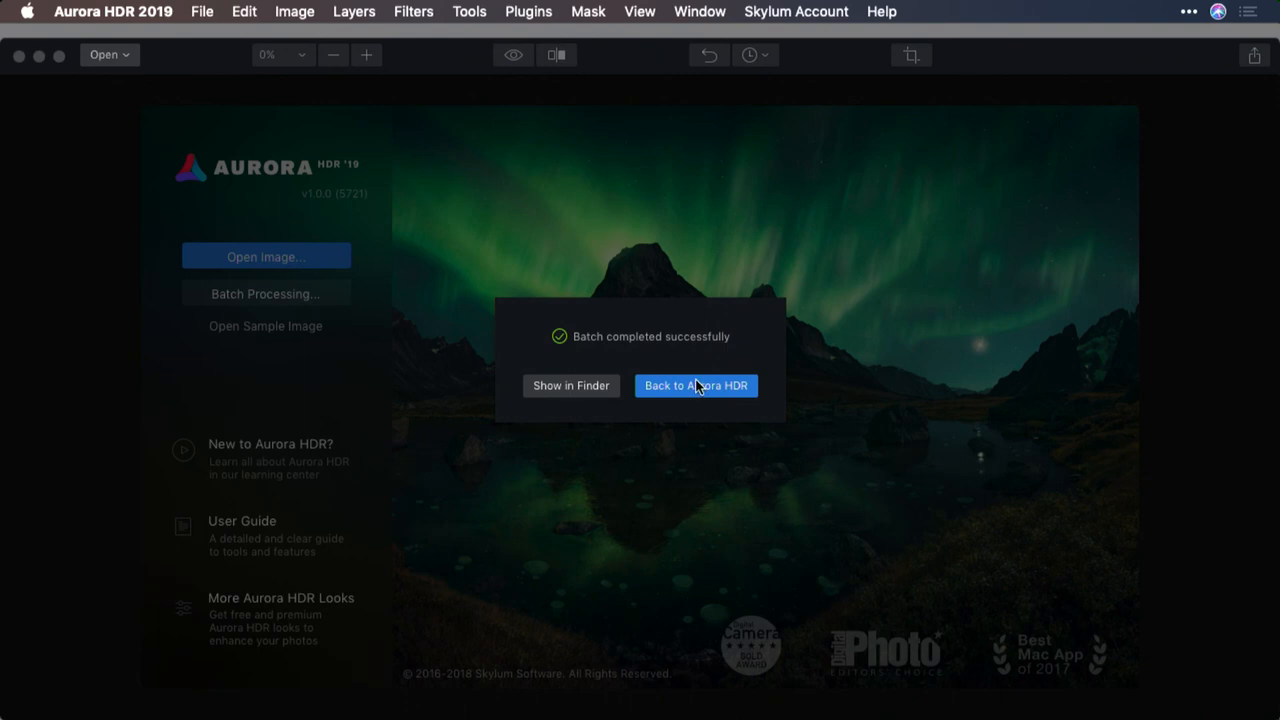
After the batch completes successfully, show the Developed output folder in Finder
{"action": "left_click", "coordinate": [571, 386]}
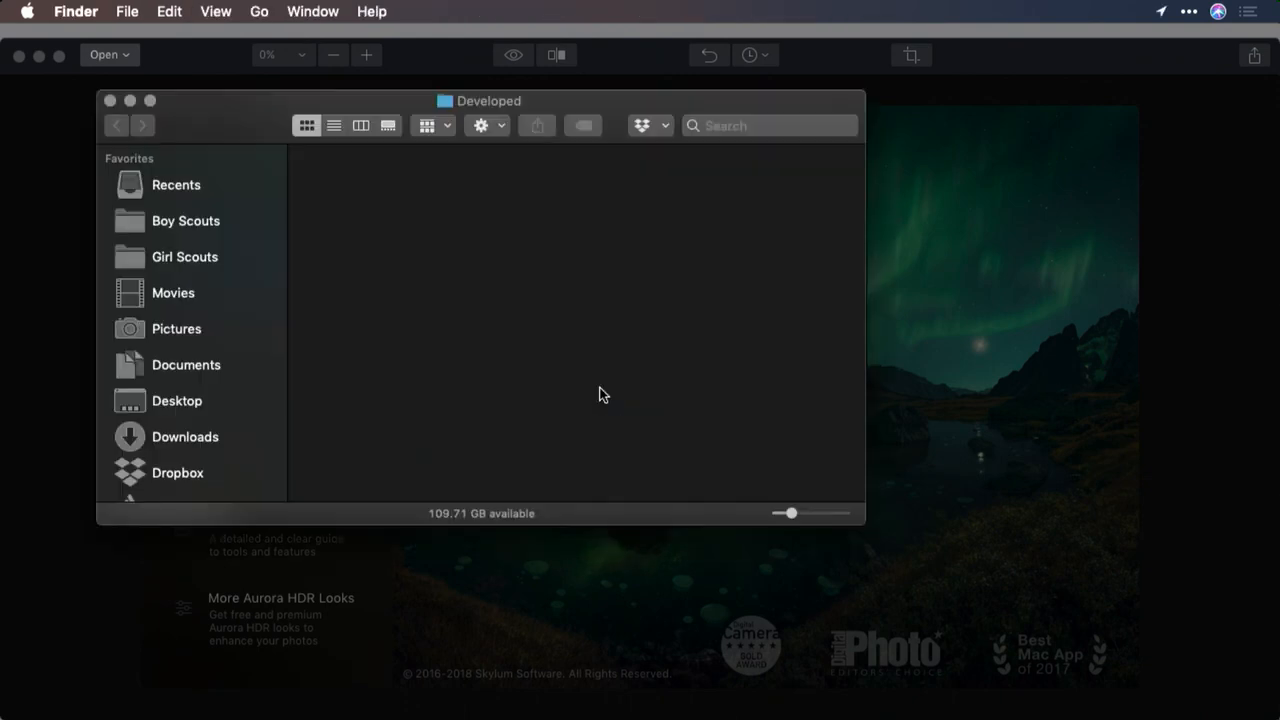